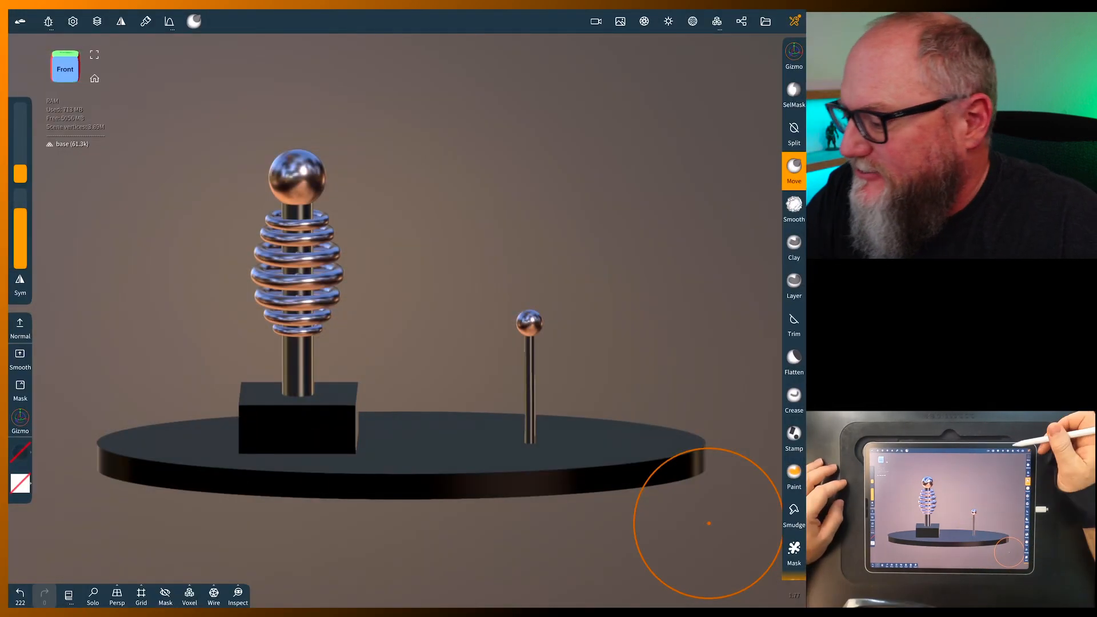
Add a Box primitive from the Scene panel and isolate it with Solo
left_click(741, 21)
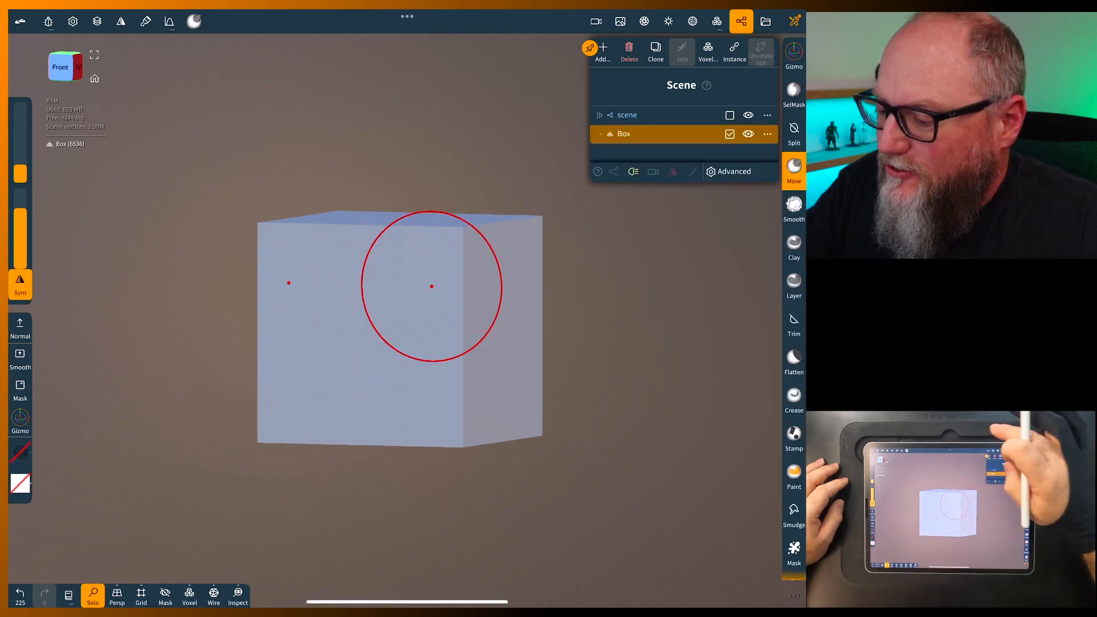
Voxel-remesh the box at resolution ~500 to about 1.5 million vertices
left_click(717, 20)
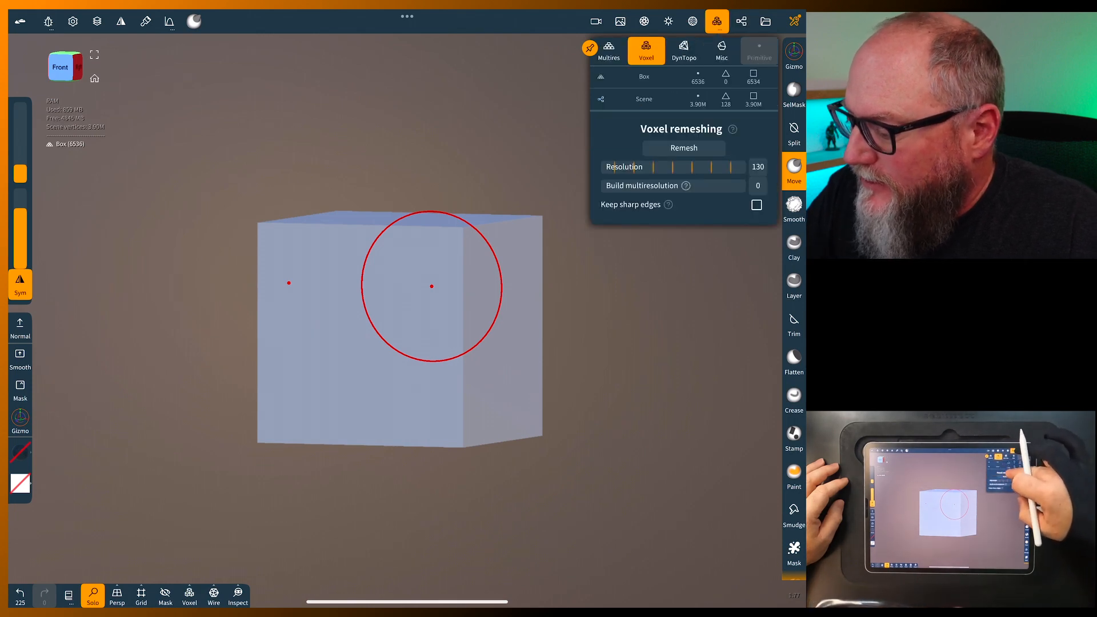
left_click_drag(654, 167, 735, 167)
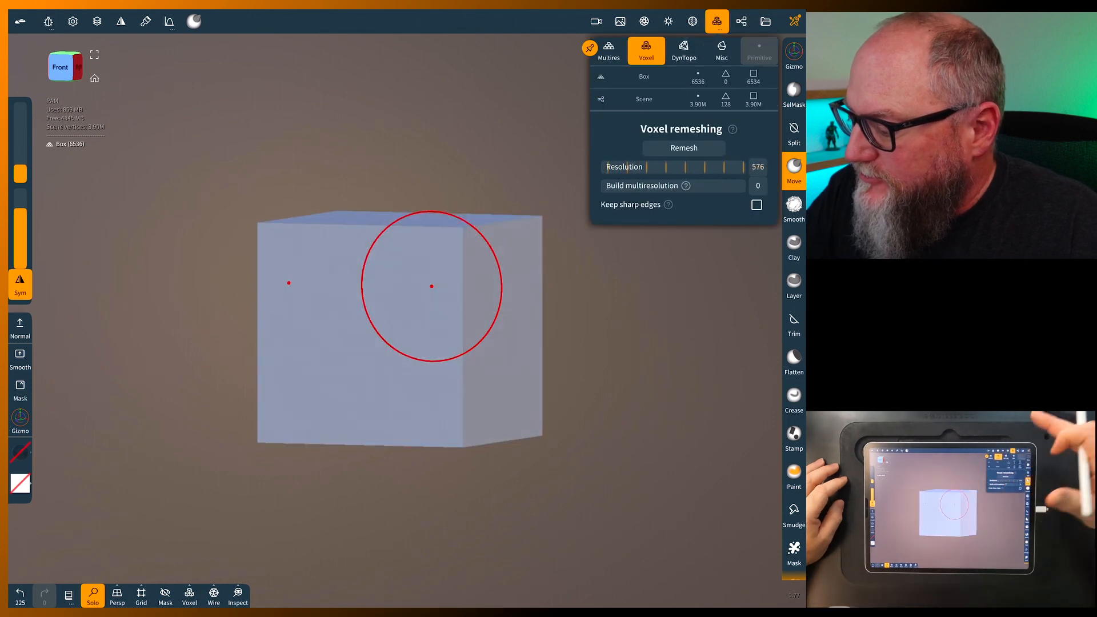
left_click(684, 147)
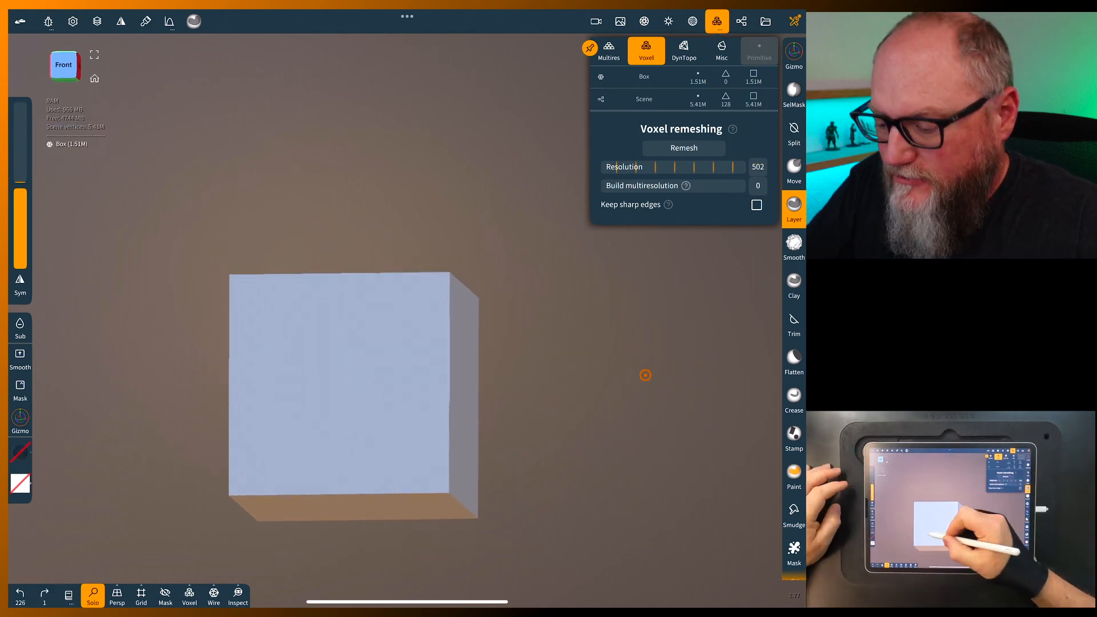
Carve a branching lightning bolt into the box with the Layer brush, undoing one bad stroke
left_click_drag(273, 497, 451, 322)
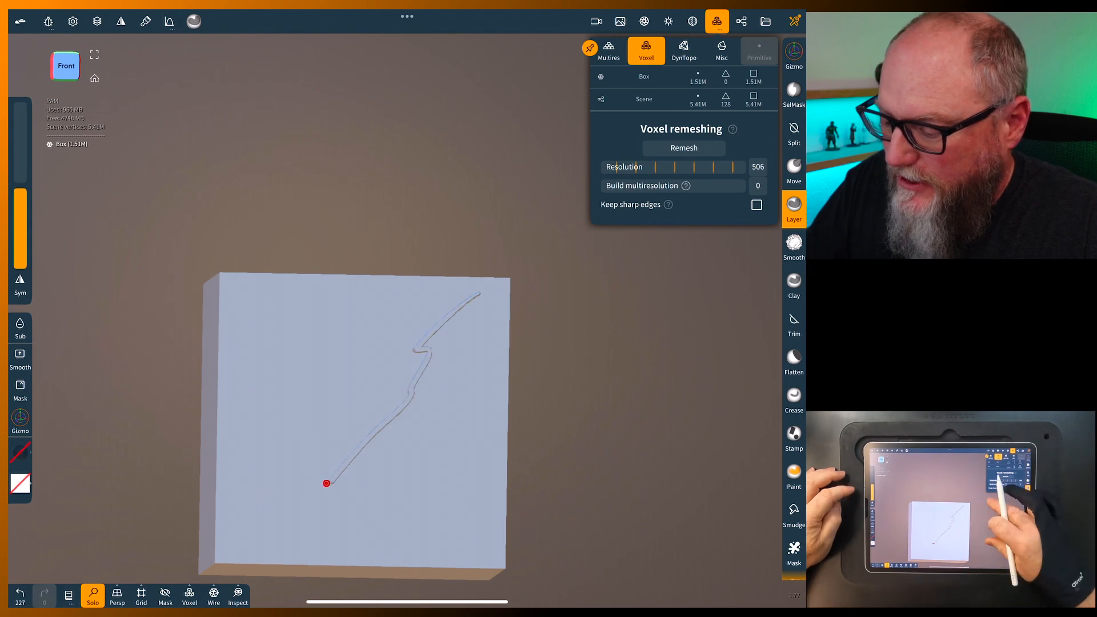
key("ctrl+z")
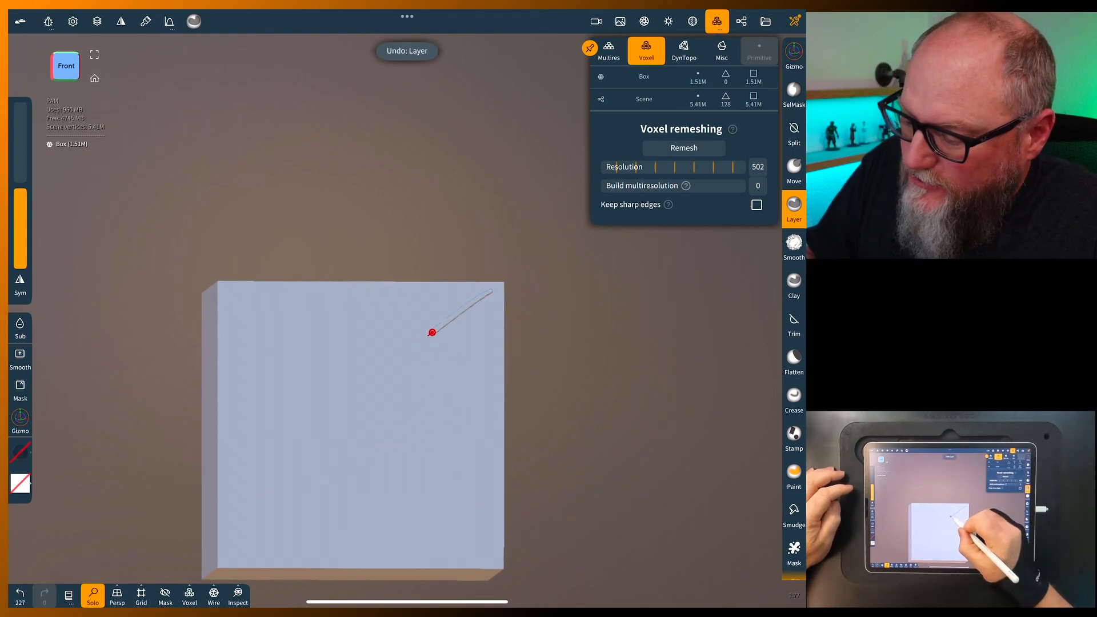
left_click_drag(432, 332, 233, 545)
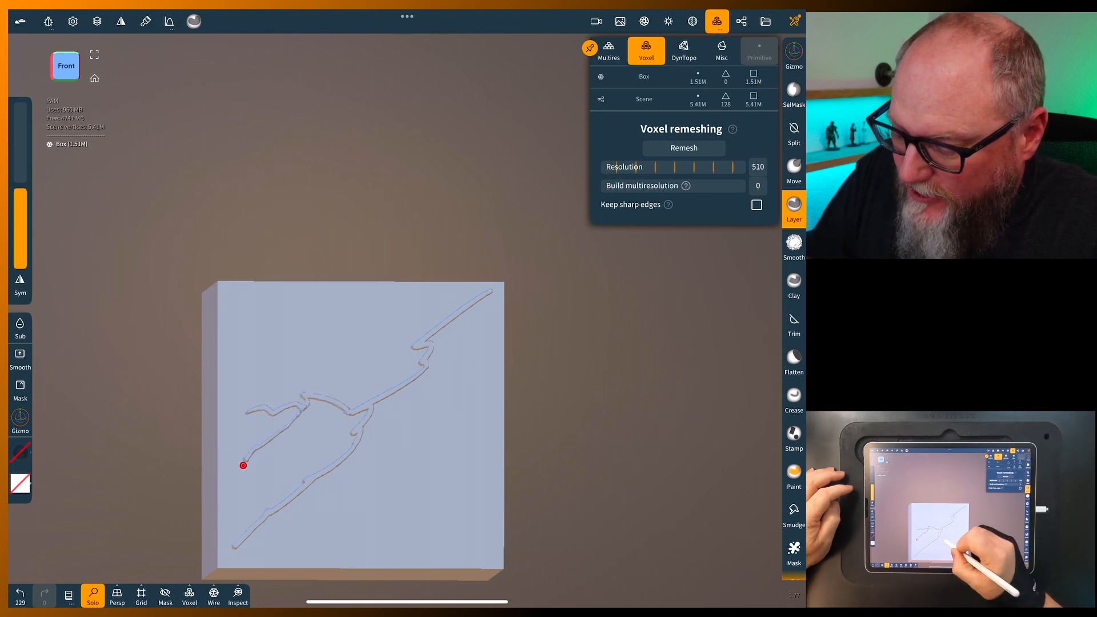
left_click_drag(242, 465, 357, 506)
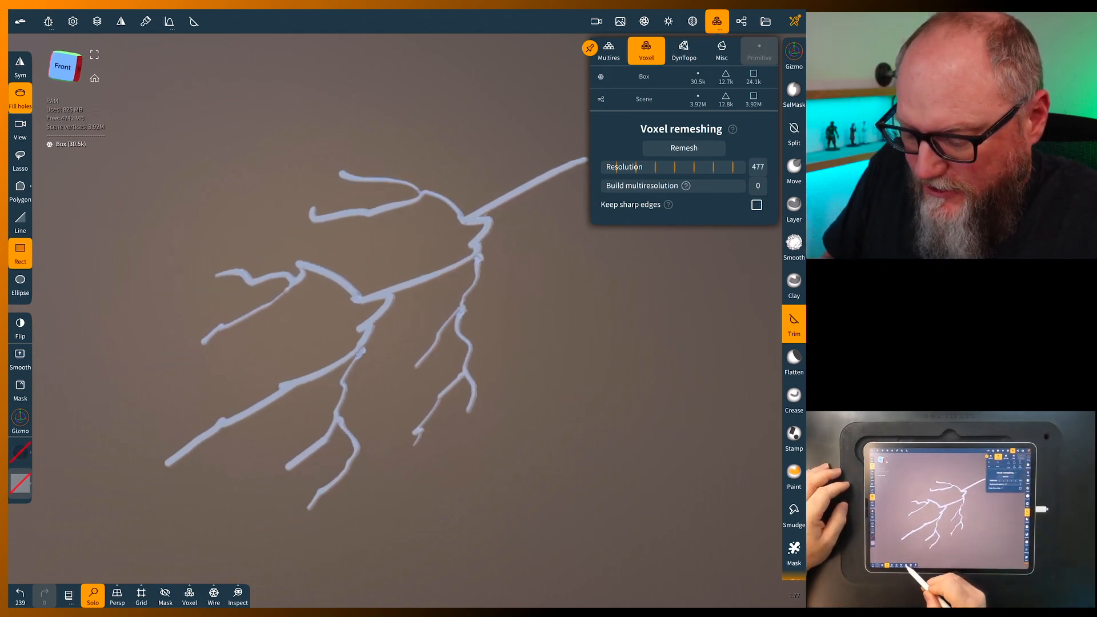
Remesh the trimmed bolt to about 78.4k vertices, then try a paint colour and cancel it
left_click(683, 148)
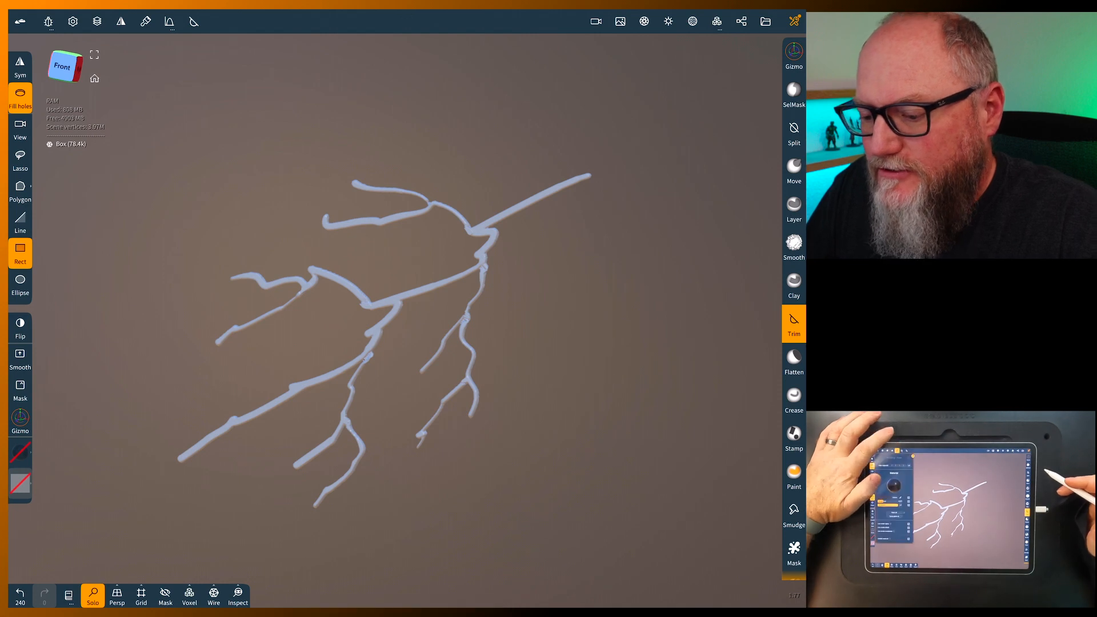
left_click(146, 22)
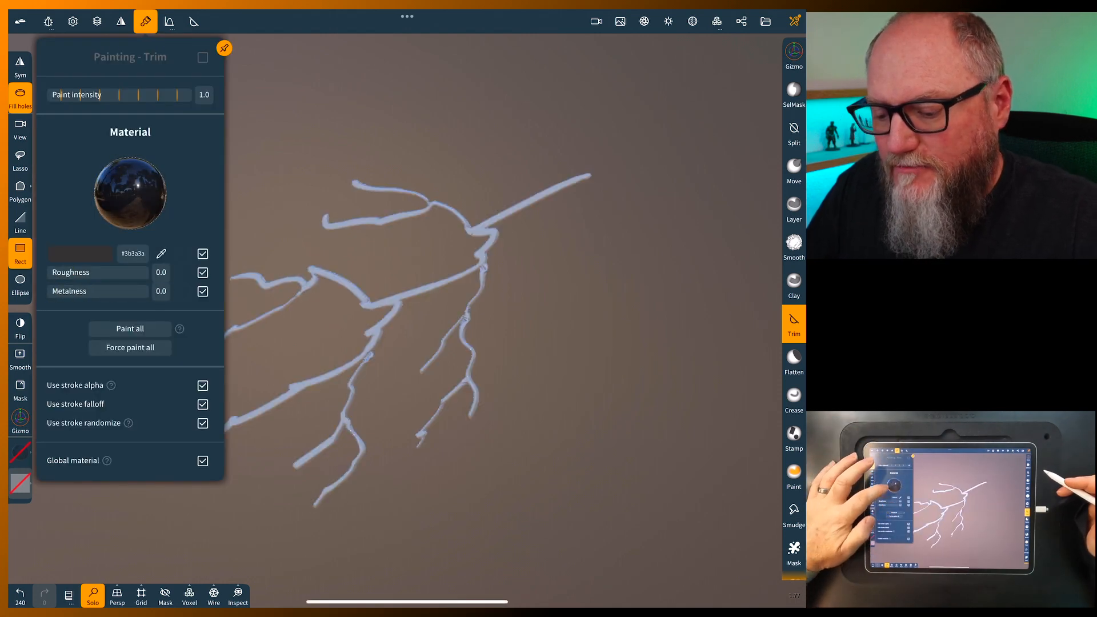
left_click(80, 254)
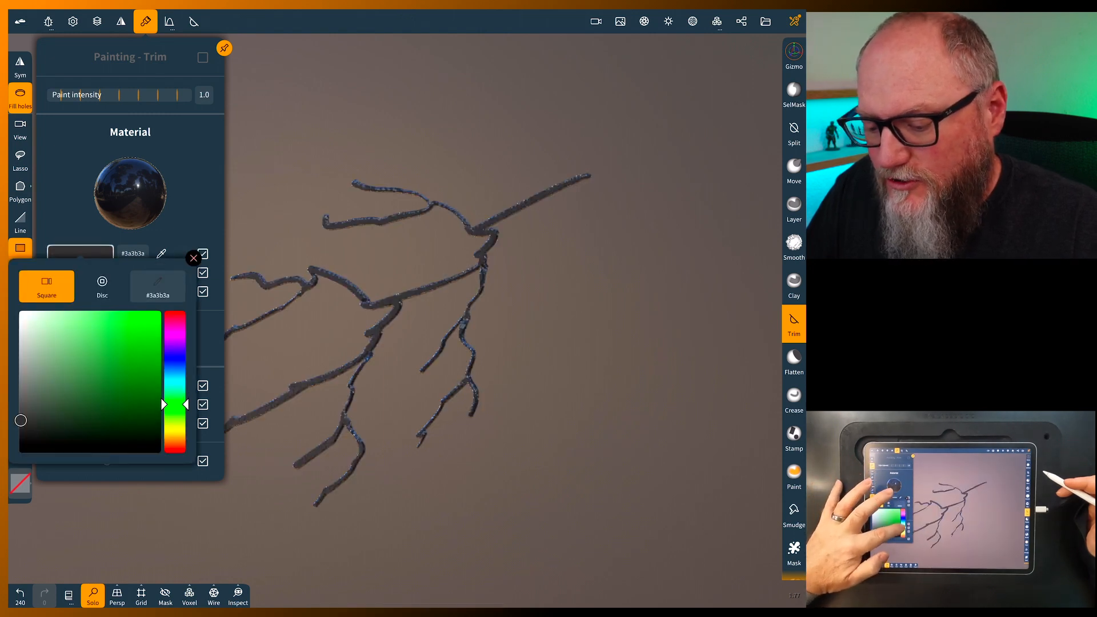
left_click_drag(174, 403, 174, 344)
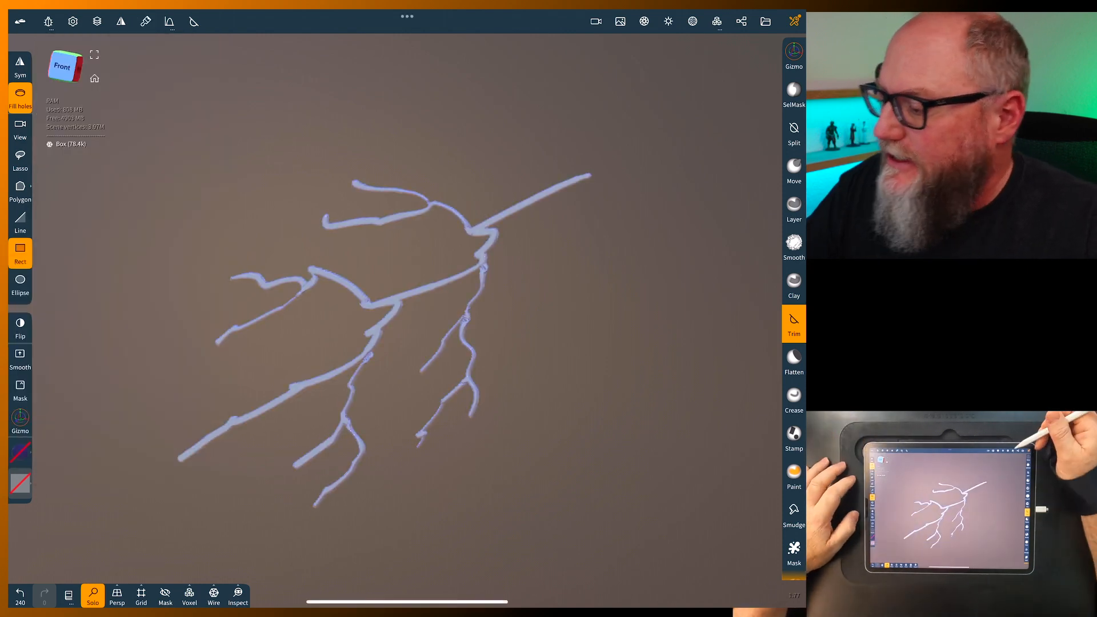
Make the bolt's material Additive with opacity 5.0 and reflectance 8%
left_click(692, 21)
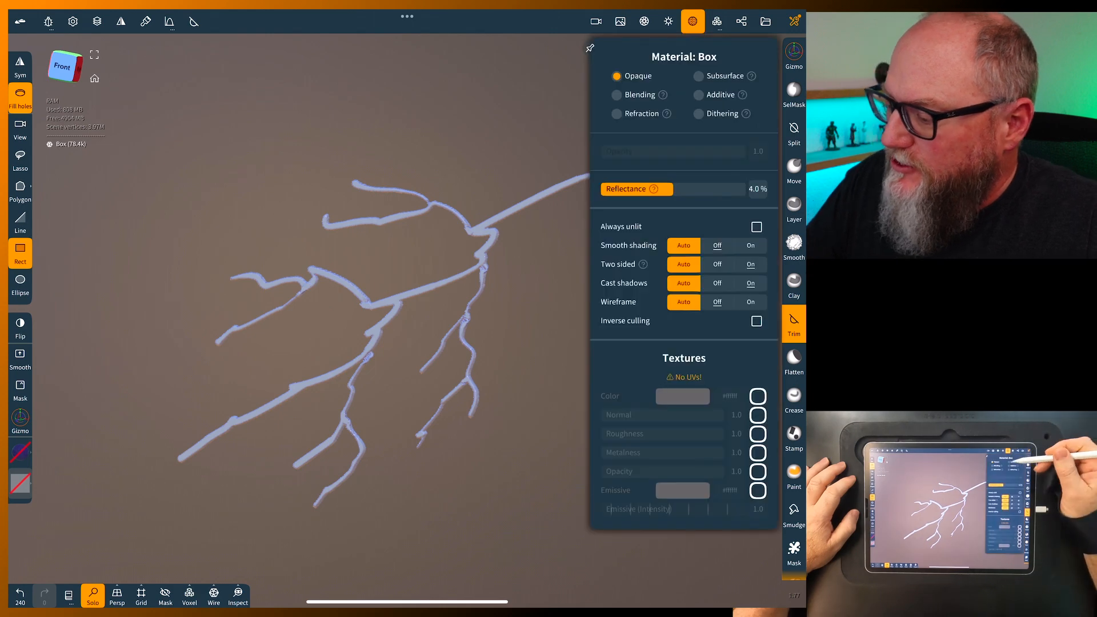
left_click(698, 95)
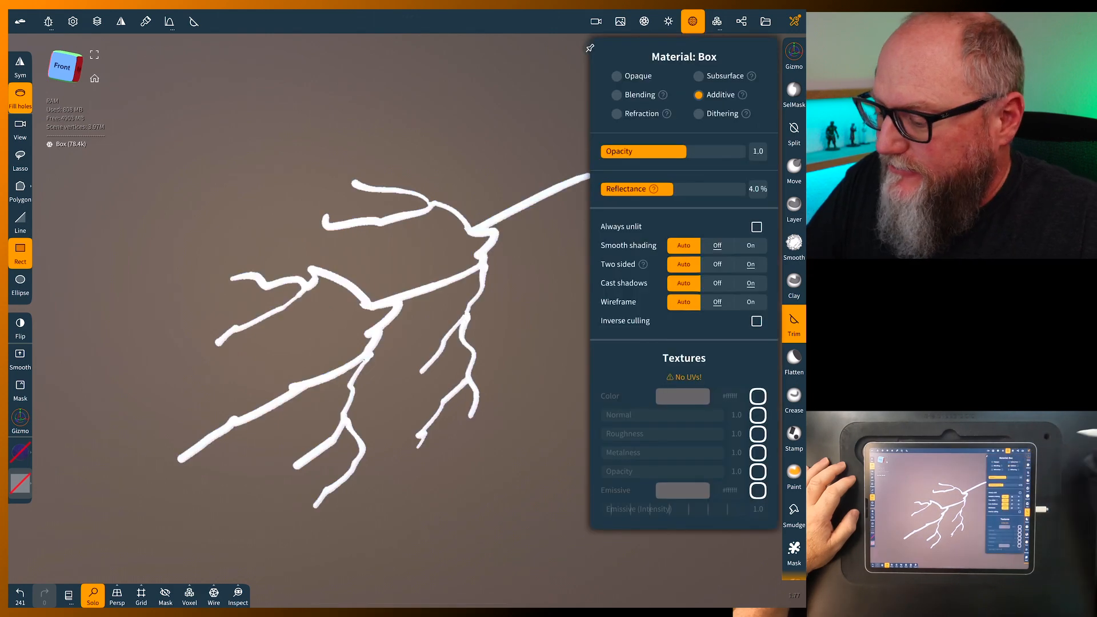
left_click(693, 21)
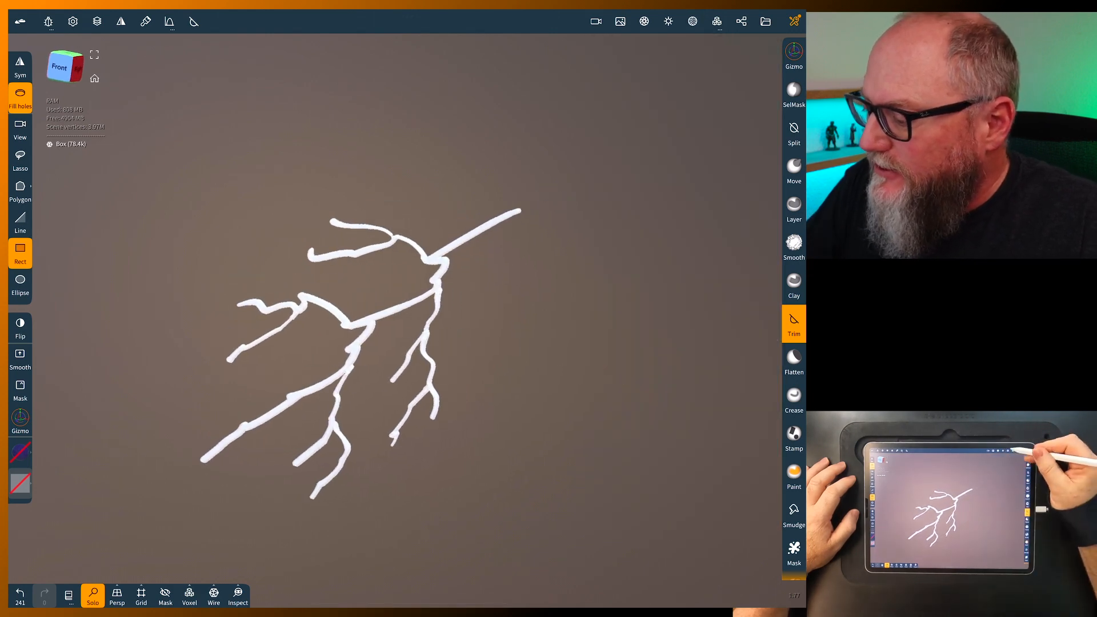
left_click(693, 21)
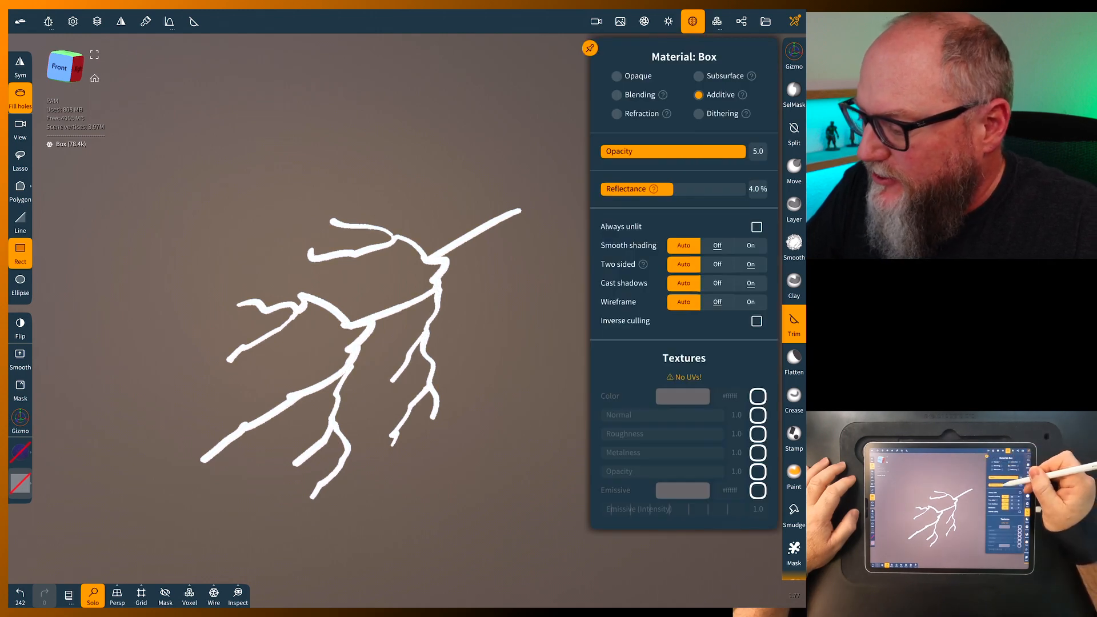
left_click_drag(643, 188, 679, 188)
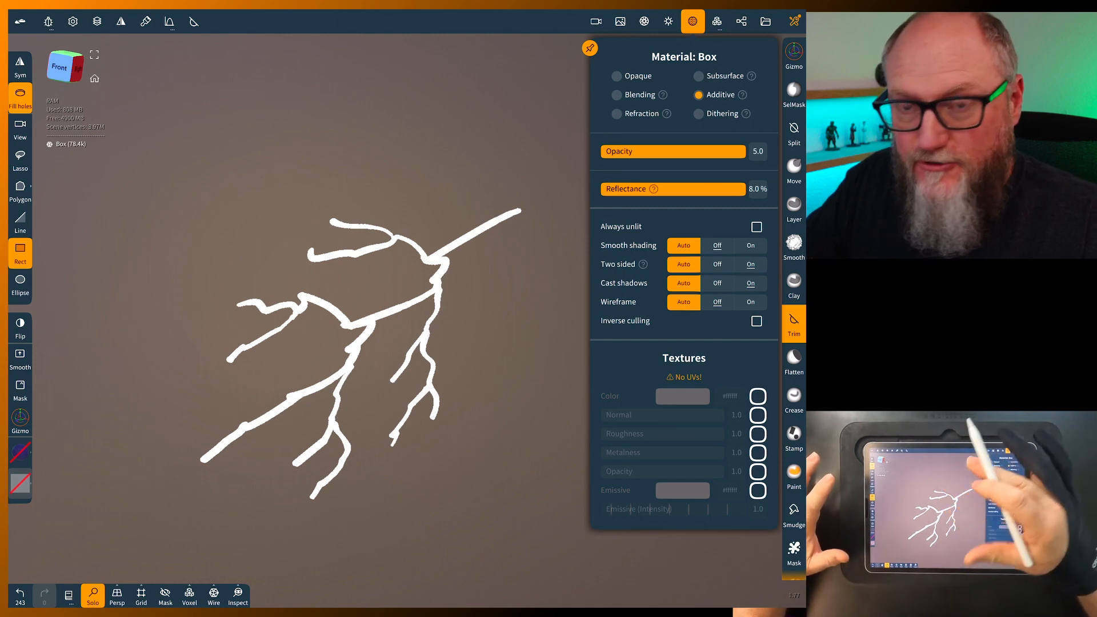
left_click(693, 20)
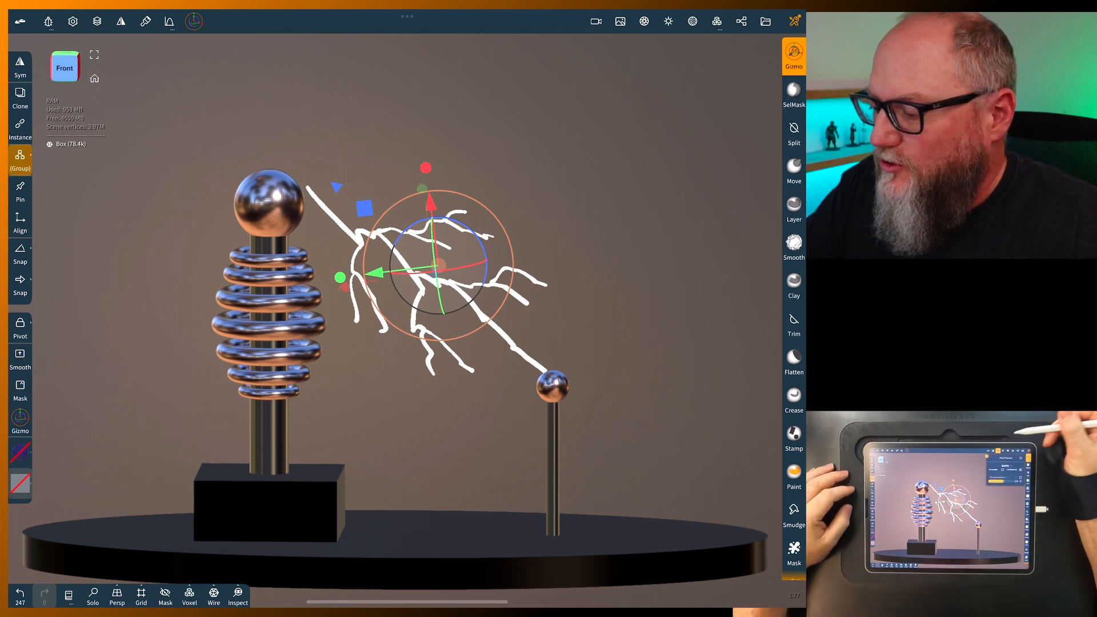
Position the bolt between the two coil posts and bring up the Post Process settings
left_click(643, 20)
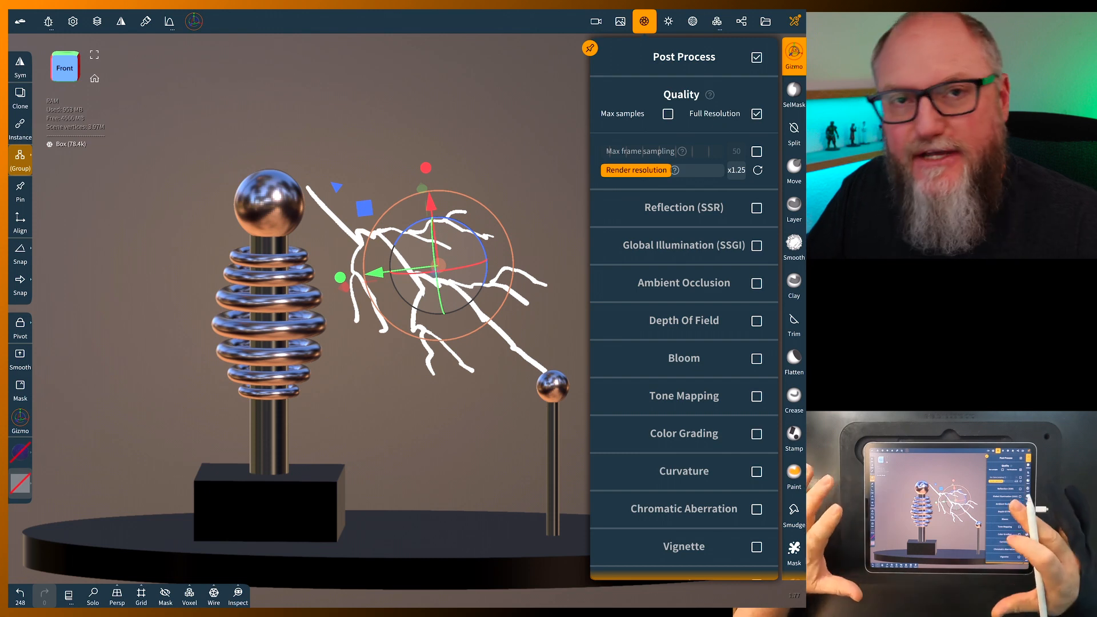
Enable Bloom so the bolt glows and go to the Painting panel for a purple colour
left_click(756, 358)
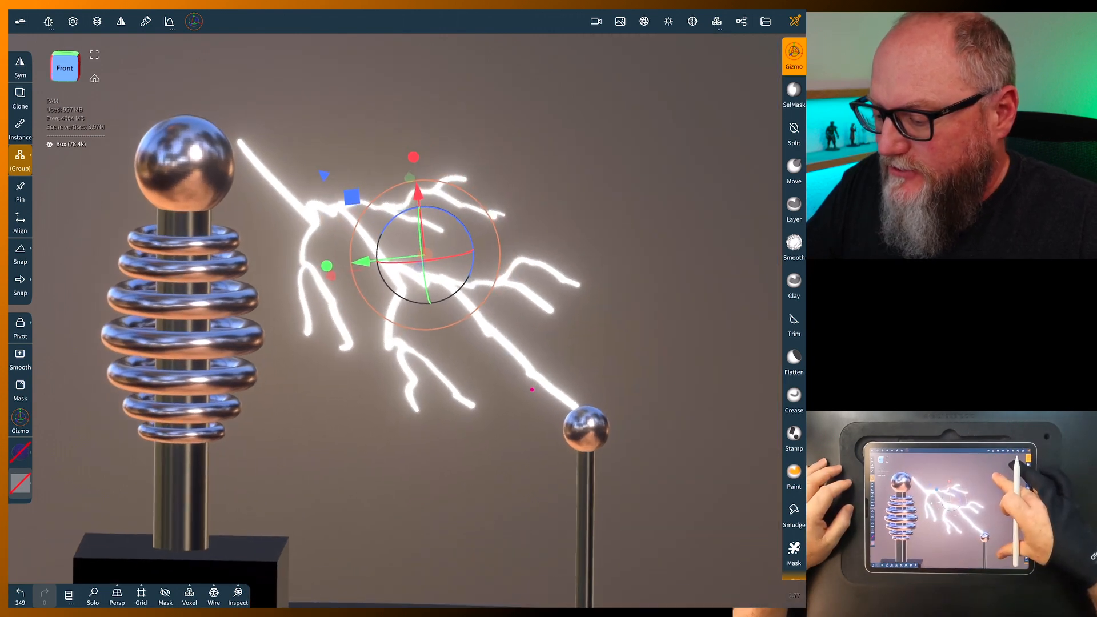
left_click(145, 21)
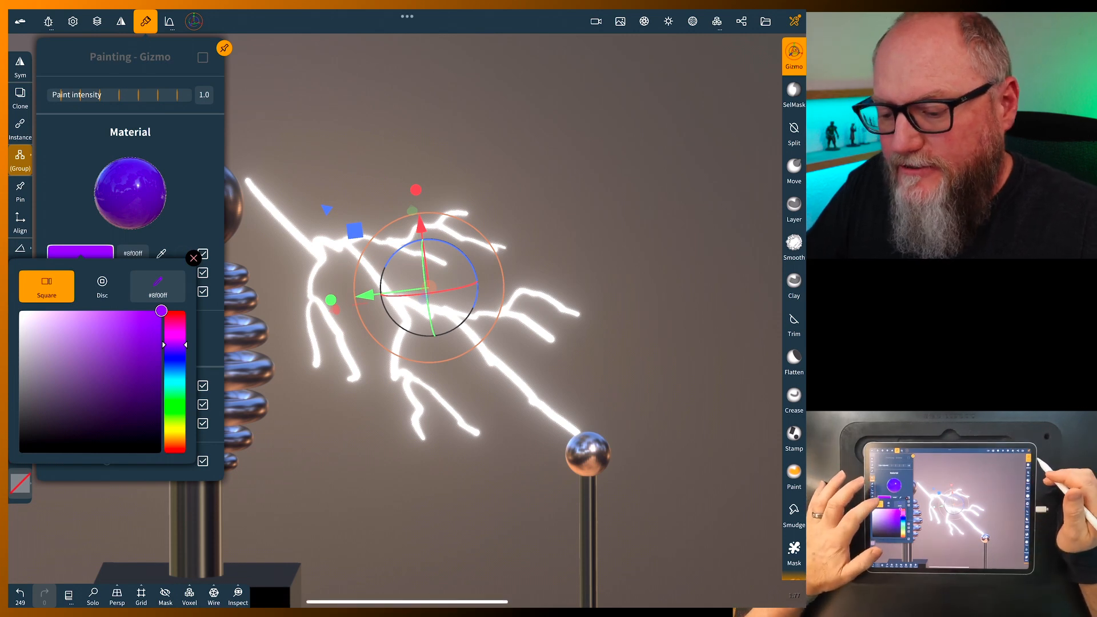
Pick a lighter, brighter purple (#ad4af9) for the bolt's paint colour
left_click(120, 322)
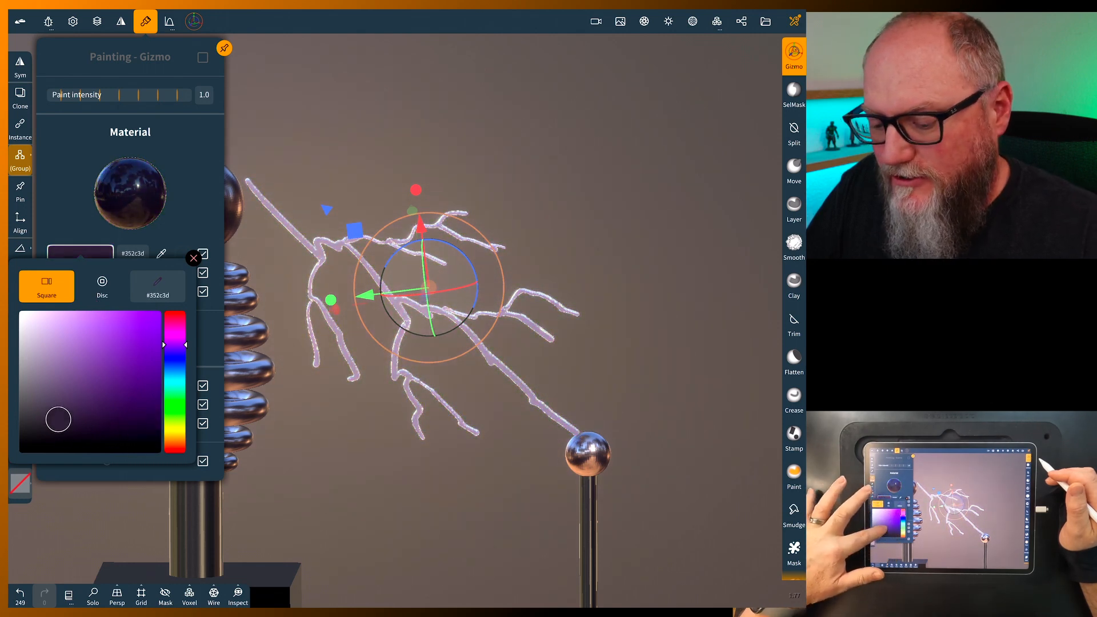
left_click(24, 358)
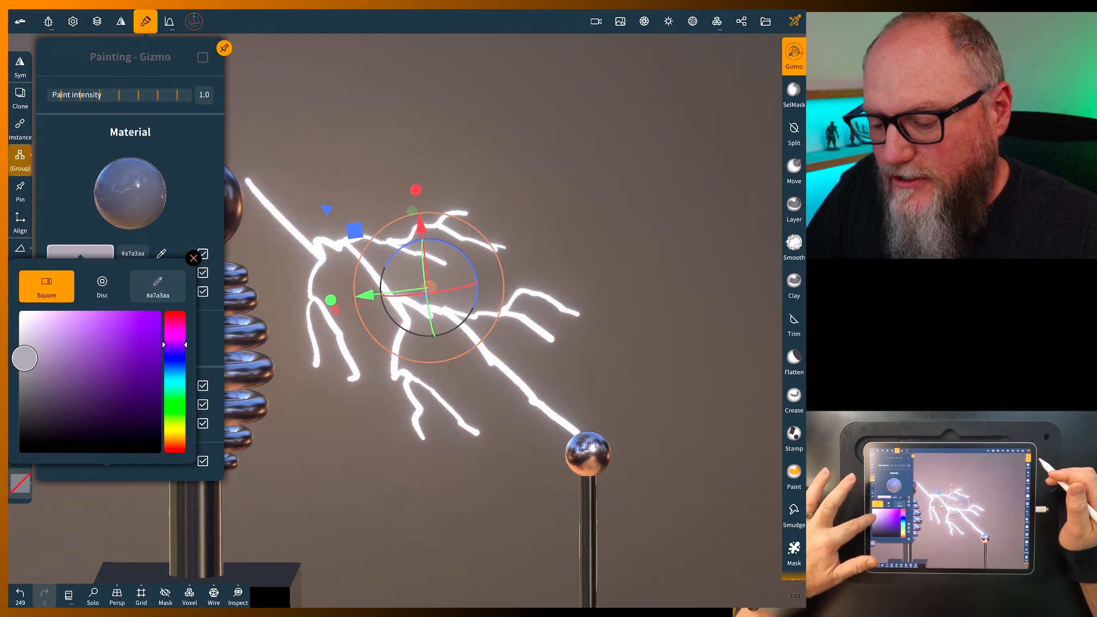
left_click(129, 337)
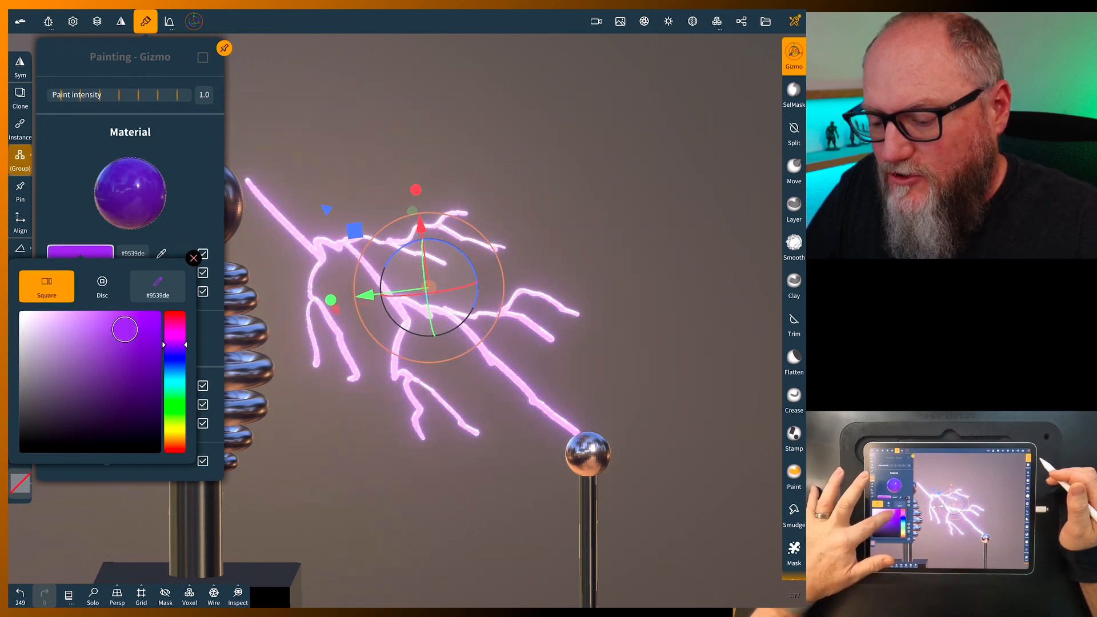
left_click(143, 322)
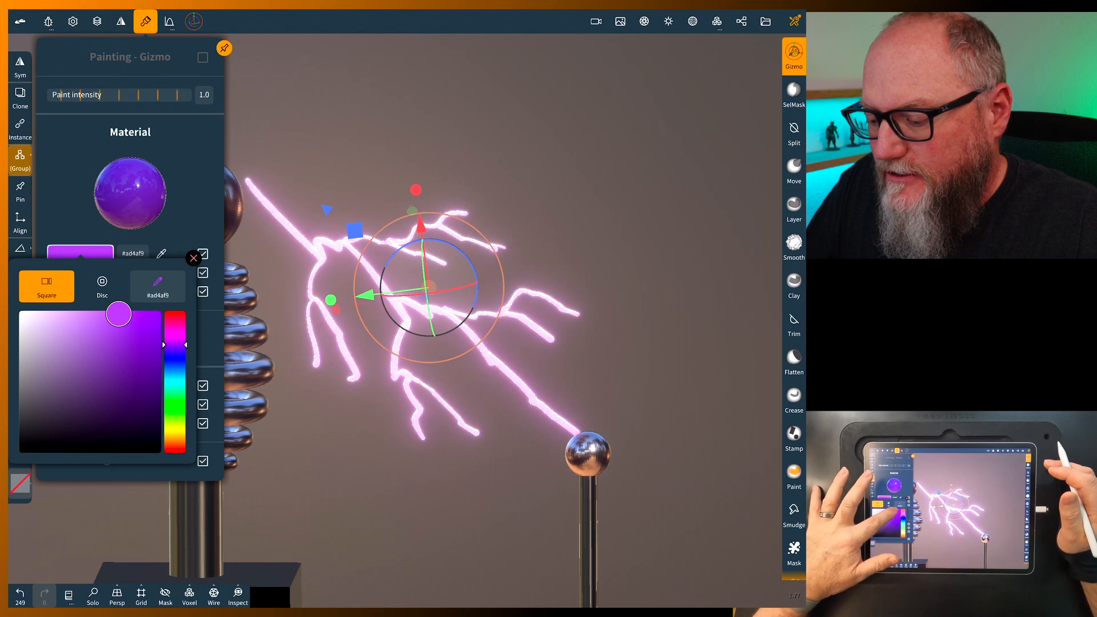
left_click(138, 316)
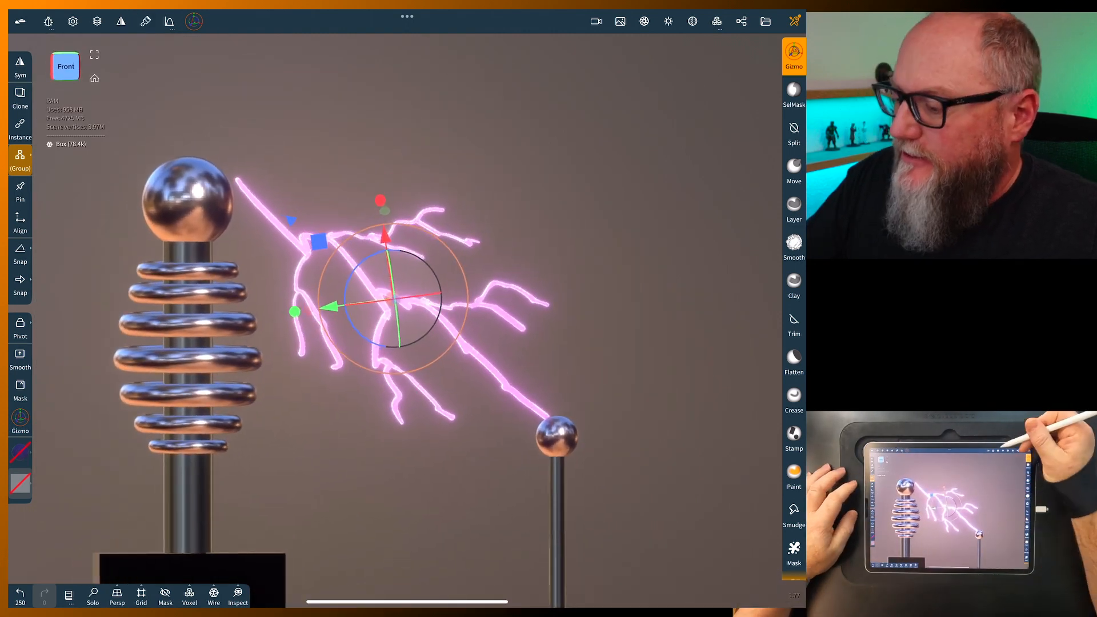
Raise Bloom intensity to about 0.233 and lower its radius to about 0.149
left_click(643, 20)
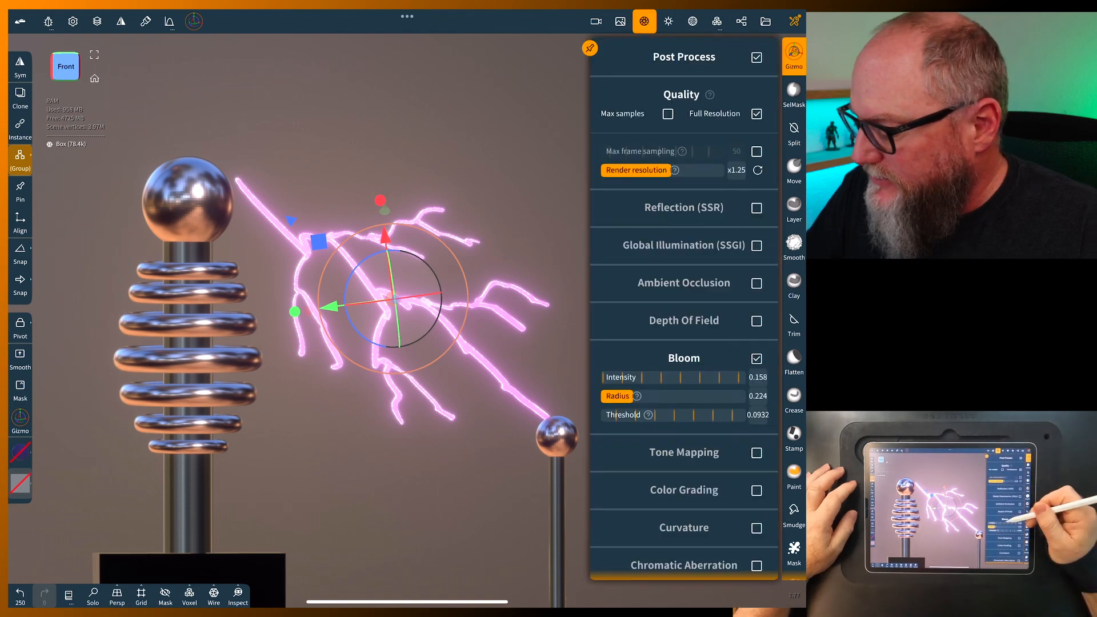
left_click_drag(658, 377, 672, 378)
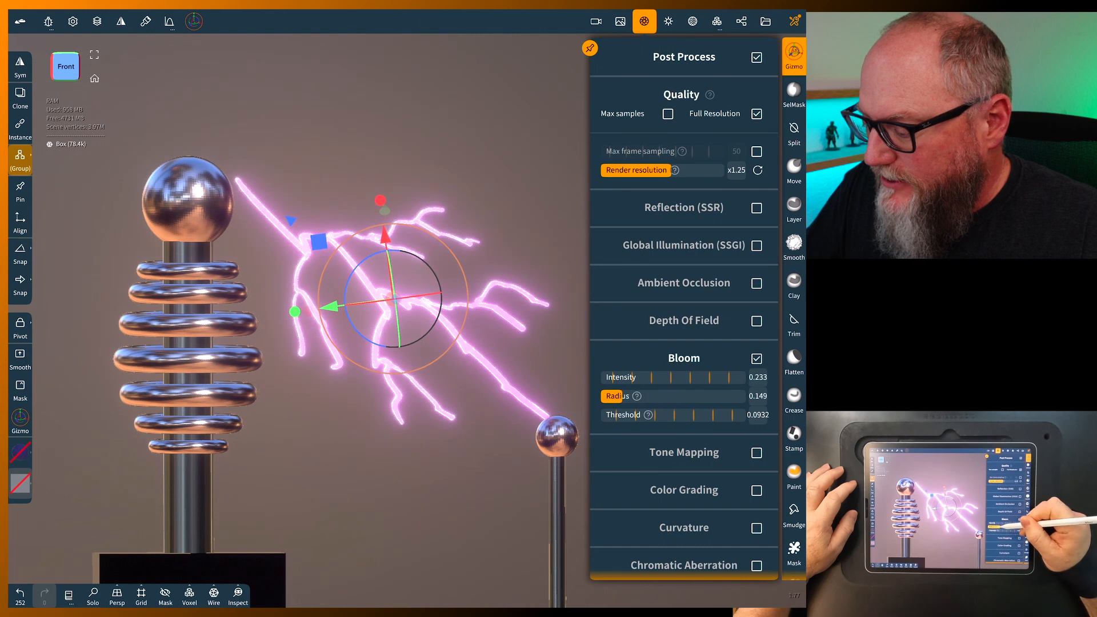
left_click_drag(623, 397, 672, 397)
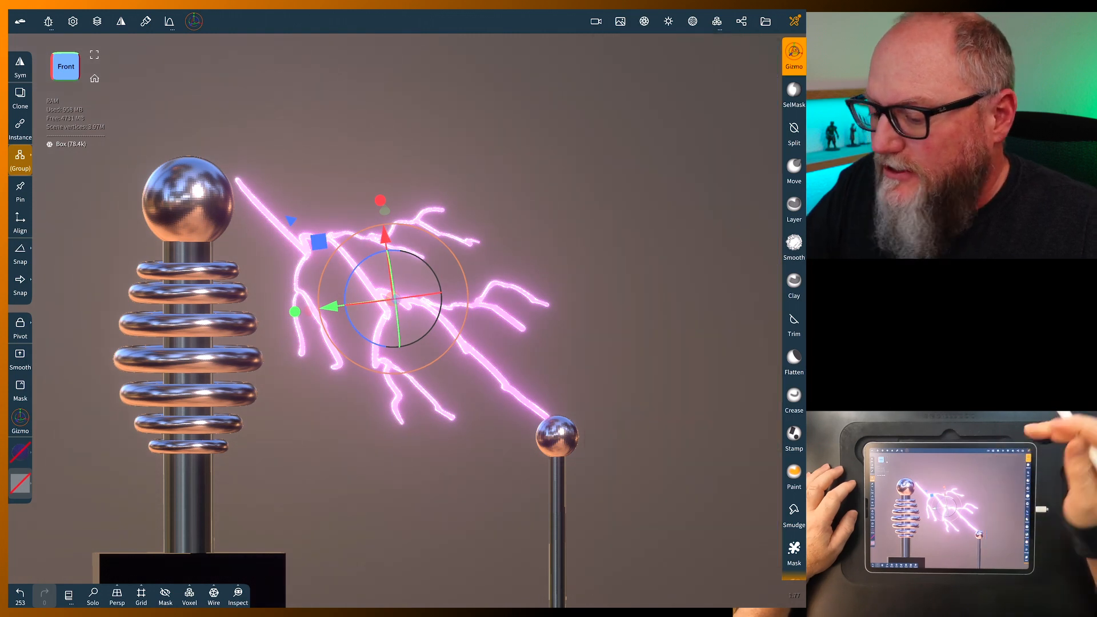
left_click(618, 21)
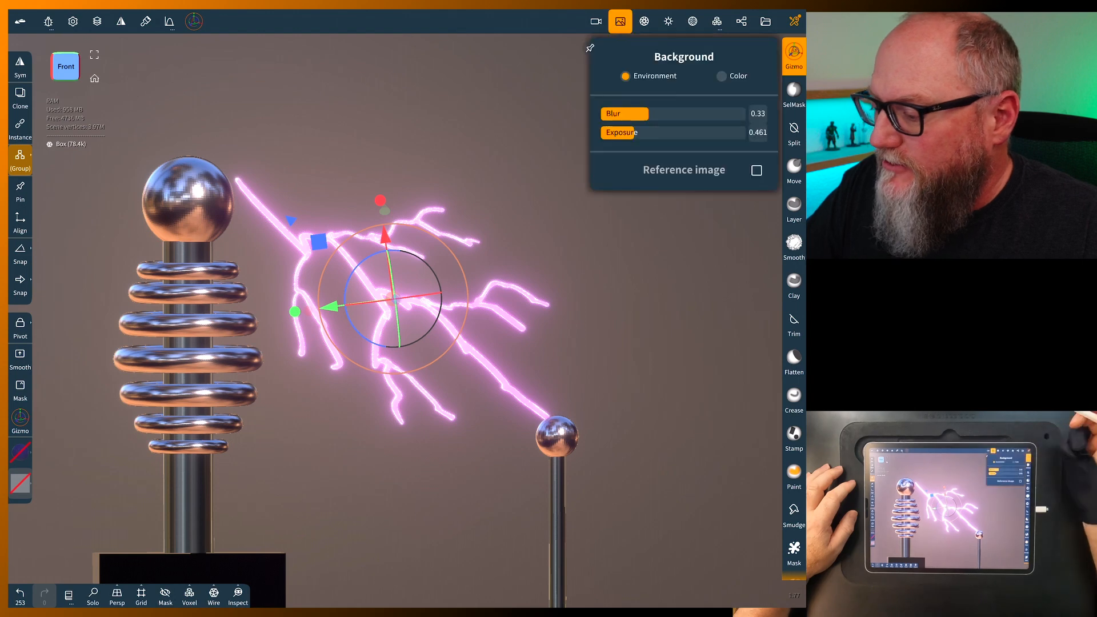
Set the scene background to a solid black colour and show the scene object list
left_click(721, 76)
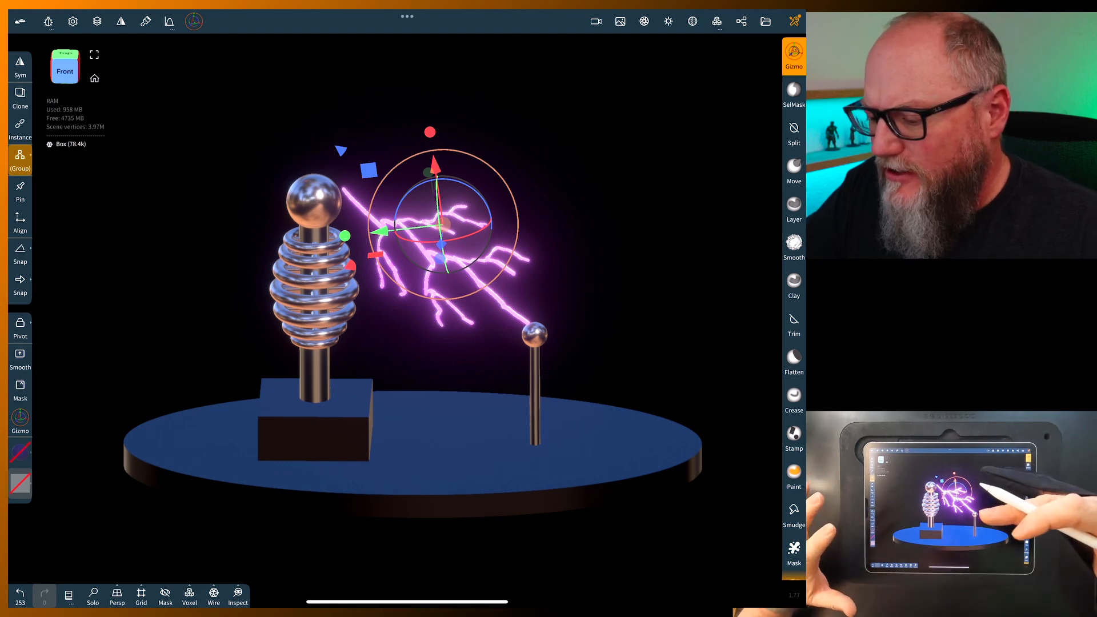
left_click(741, 21)
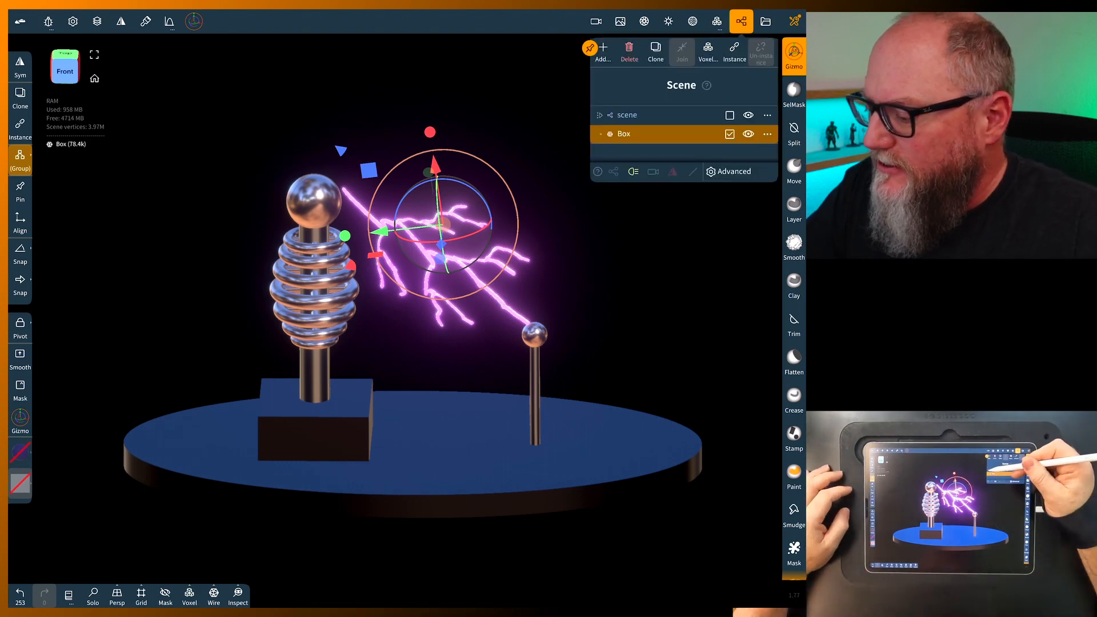
Paint the backdrop black (#000000) with Roughness 0 and Metalness 1
left_click(600, 114)
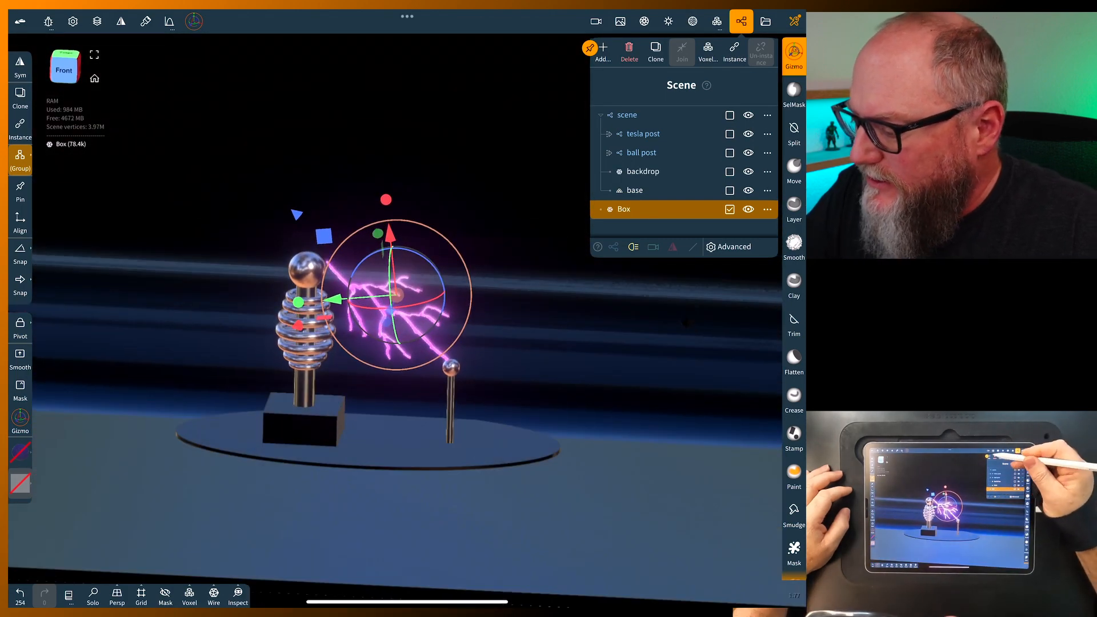
left_click(600, 49)
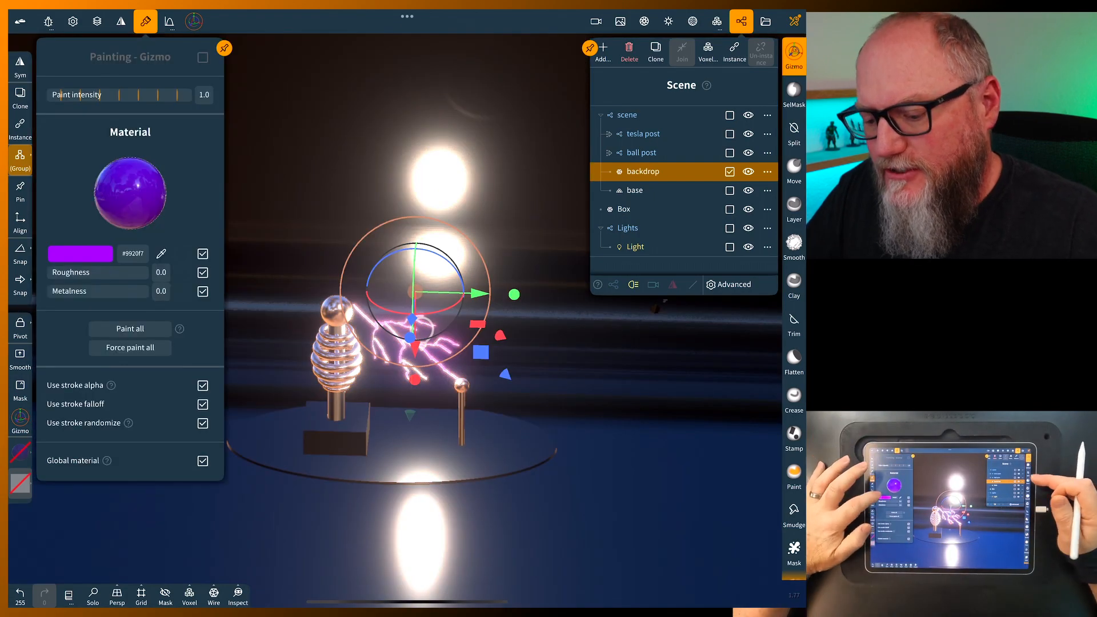
left_click(80, 253)
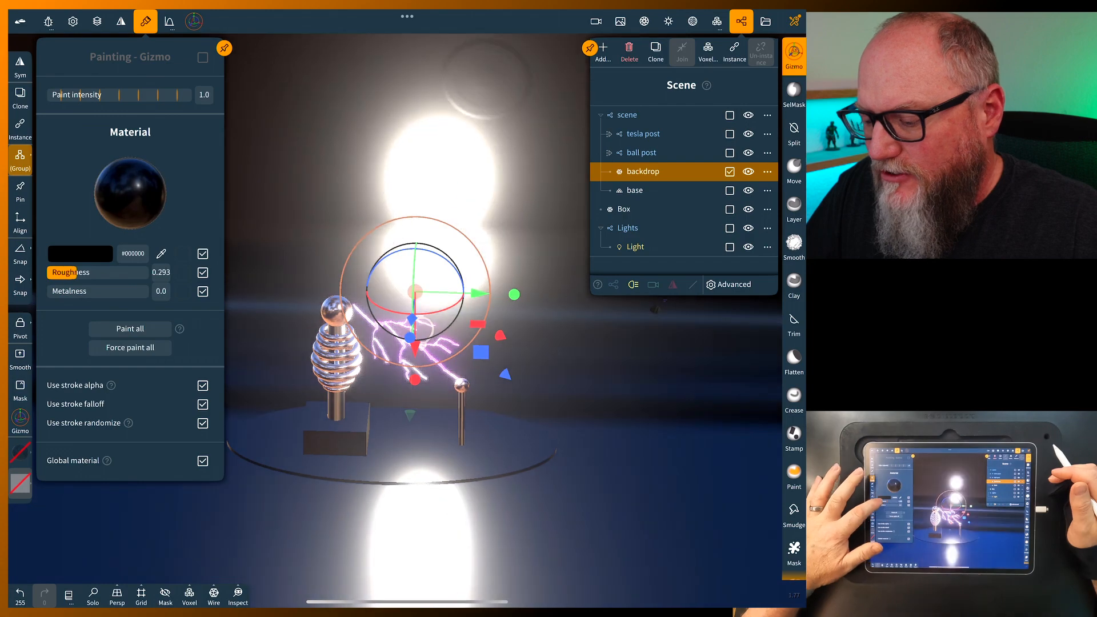
left_click_drag(76, 272, 139, 272)
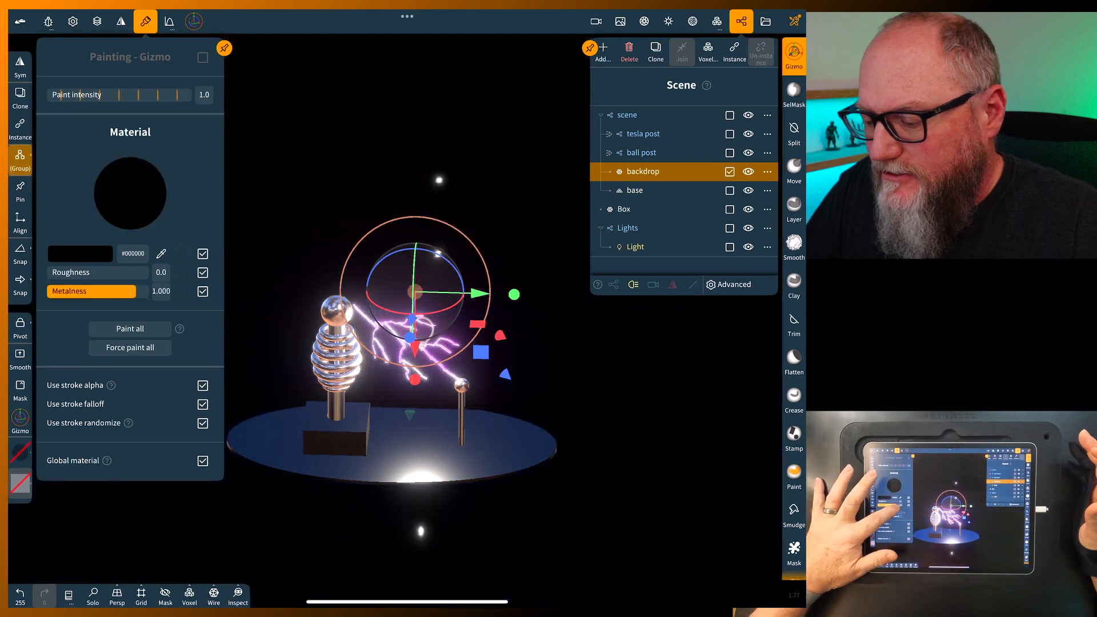
left_click_drag(136, 291, 52, 292)
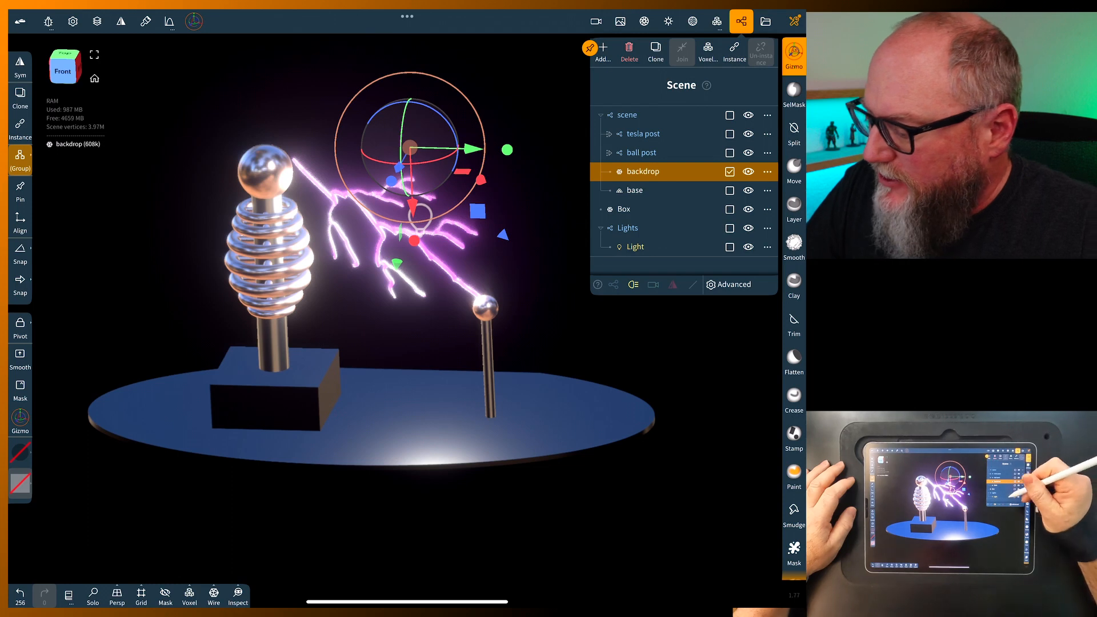
Raise the spotlight high above the coil, aim its target at the bolt and set Intensity to 51.9k
left_click(627, 227)
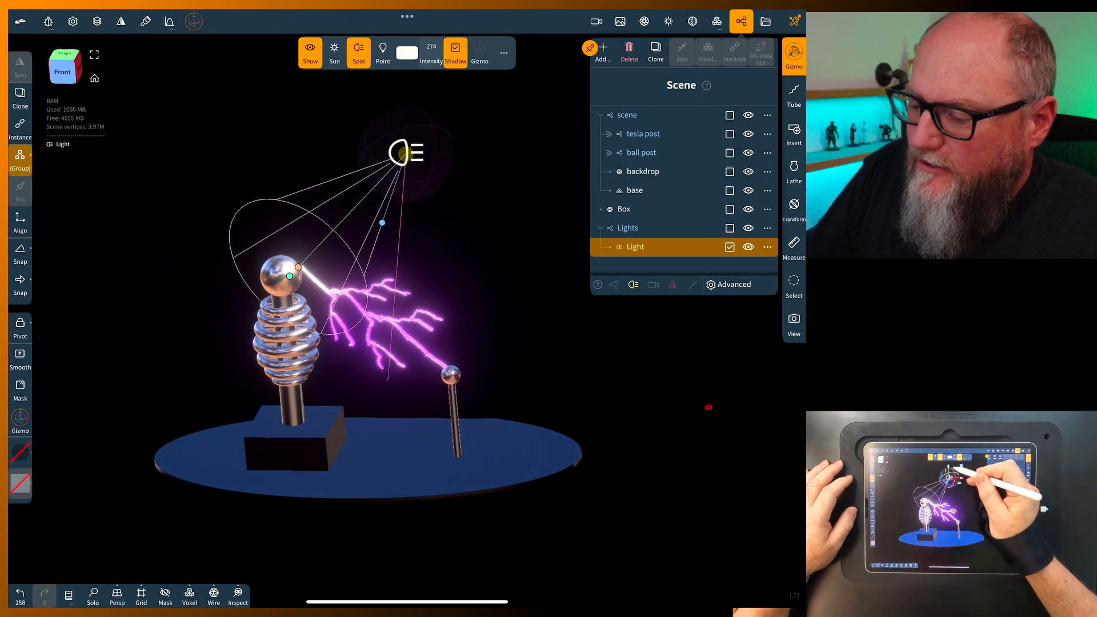
left_click_drag(406, 152, 514, 152)
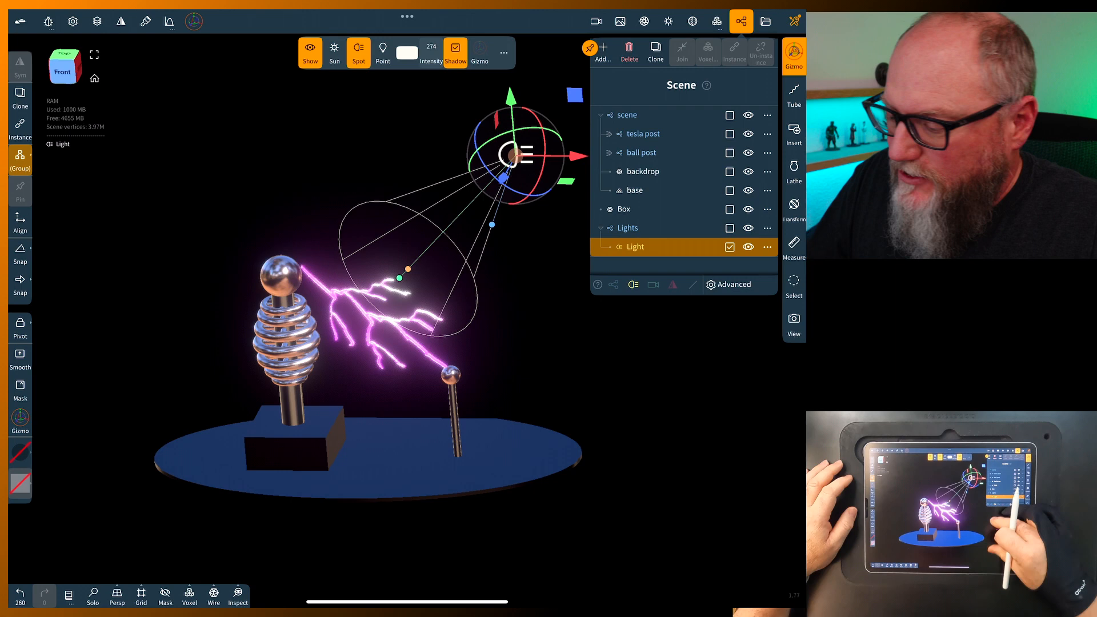
left_click(741, 20)
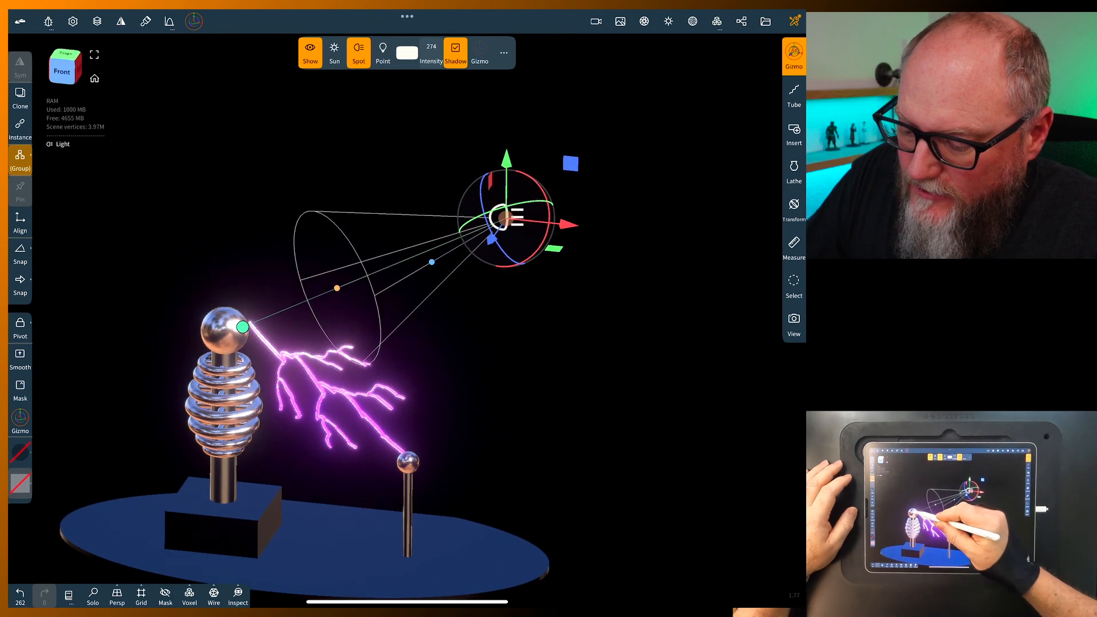
left_click_drag(241, 327, 276, 338)
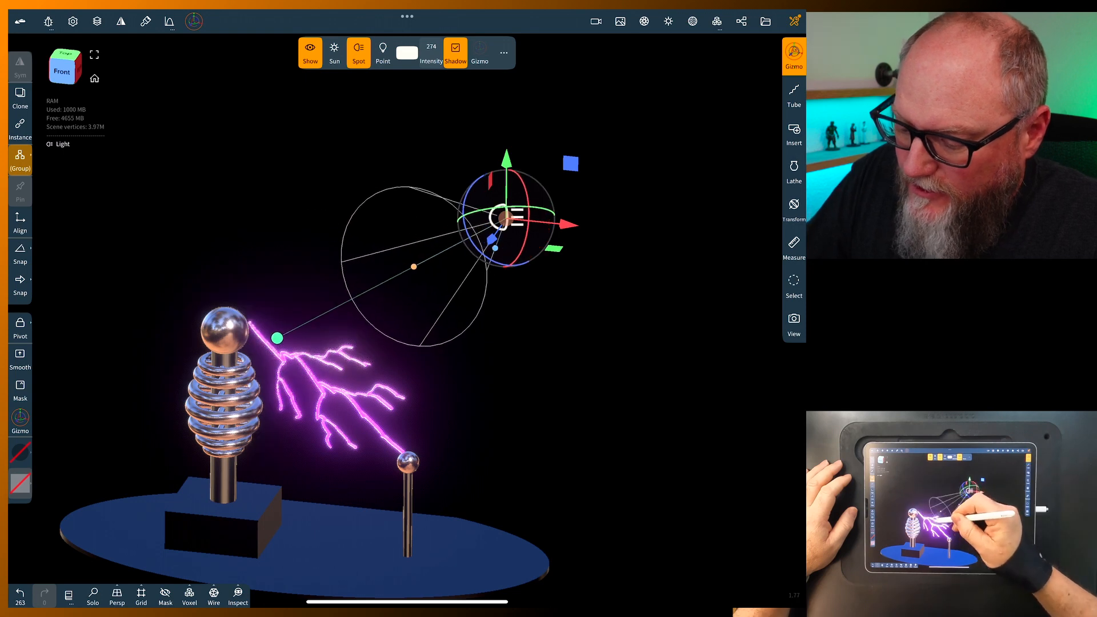
left_click_drag(277, 338, 327, 384)
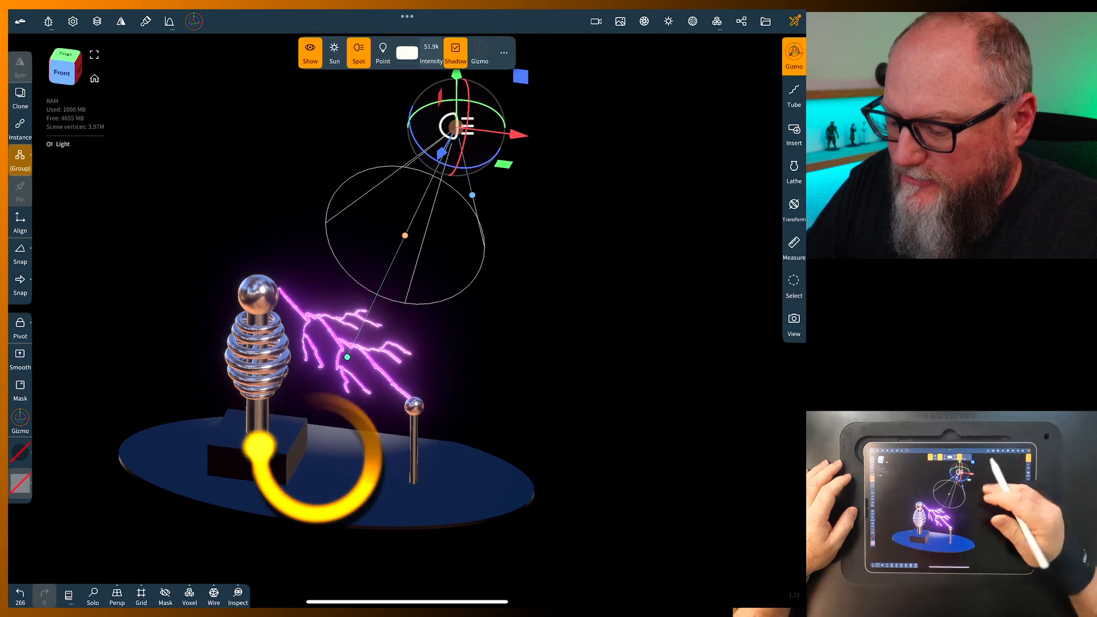
left_click_drag(346, 356, 323, 448)
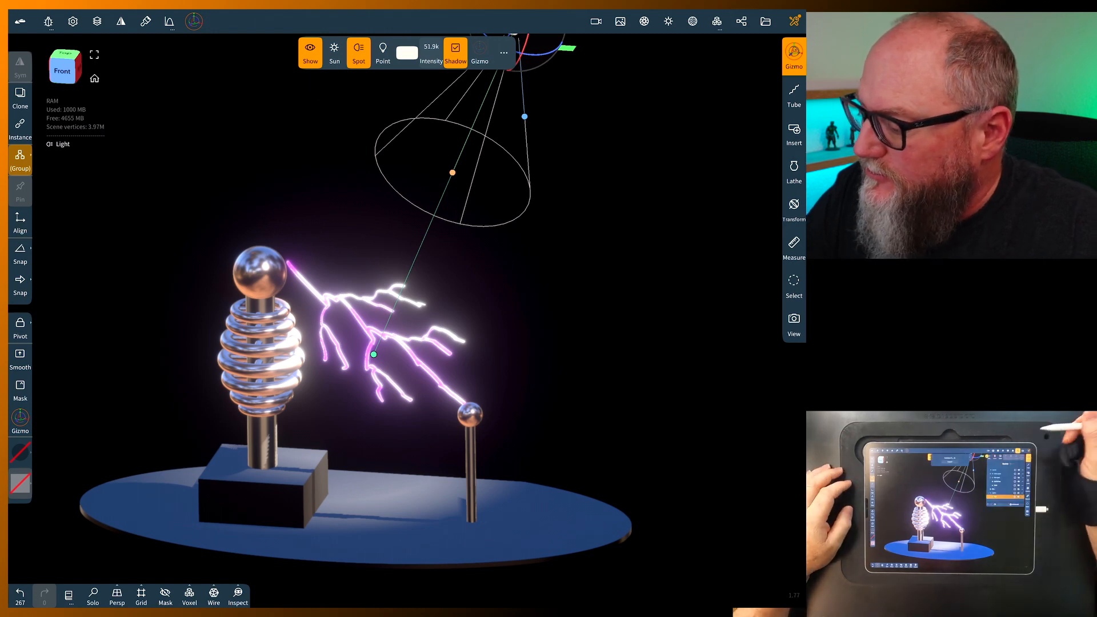
Set Cast shadows to Off in the bolt (Box) object's material
left_click(741, 21)
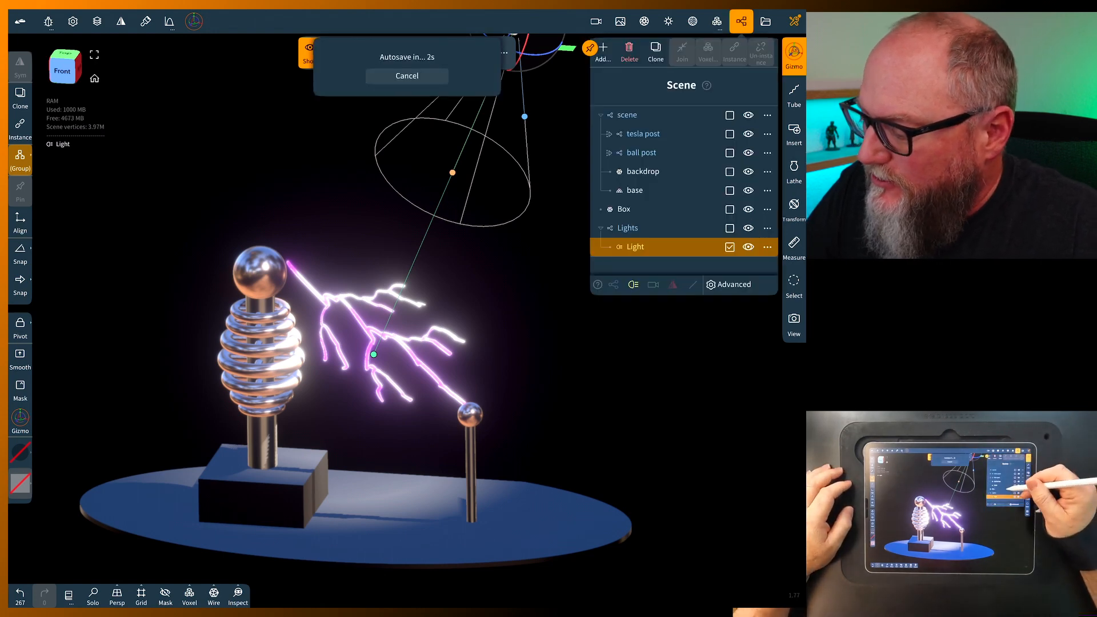
left_click(622, 208)
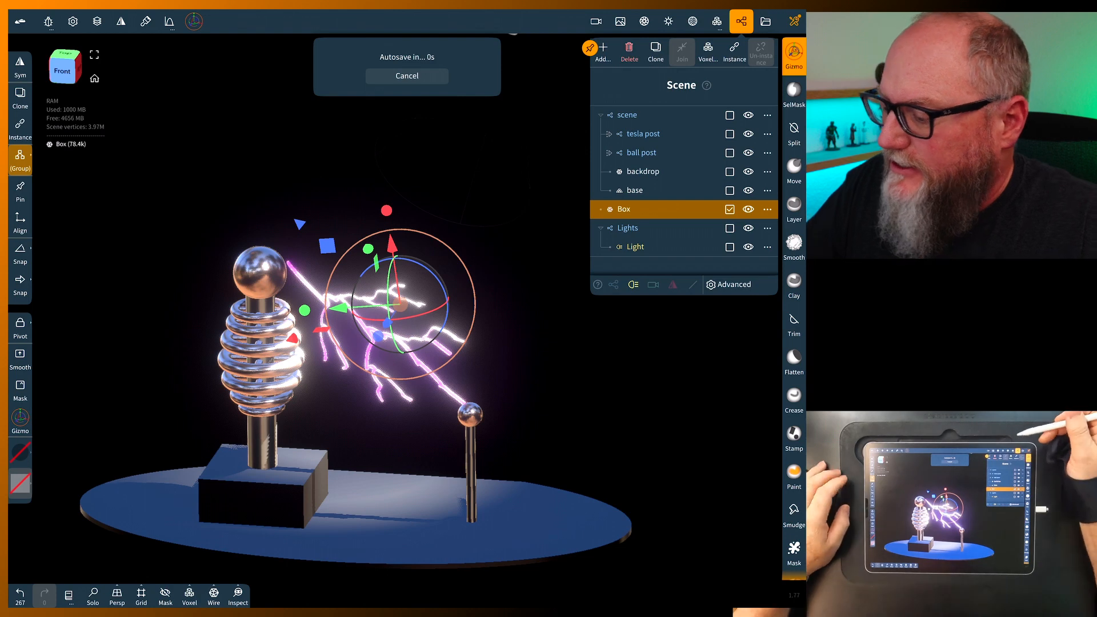
left_click(693, 21)
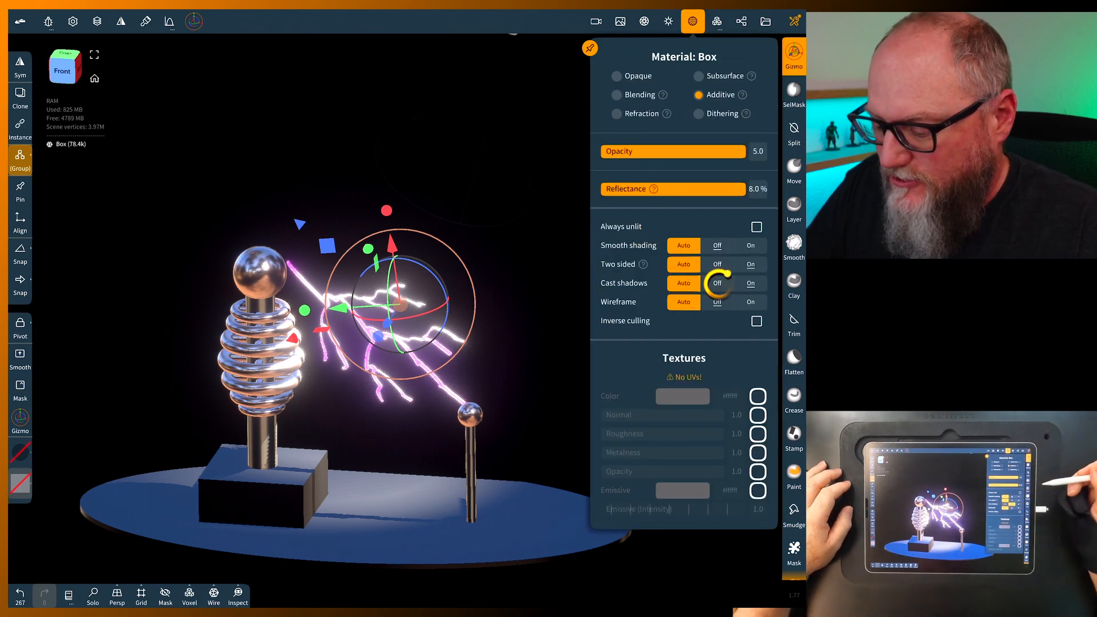
left_click(717, 284)
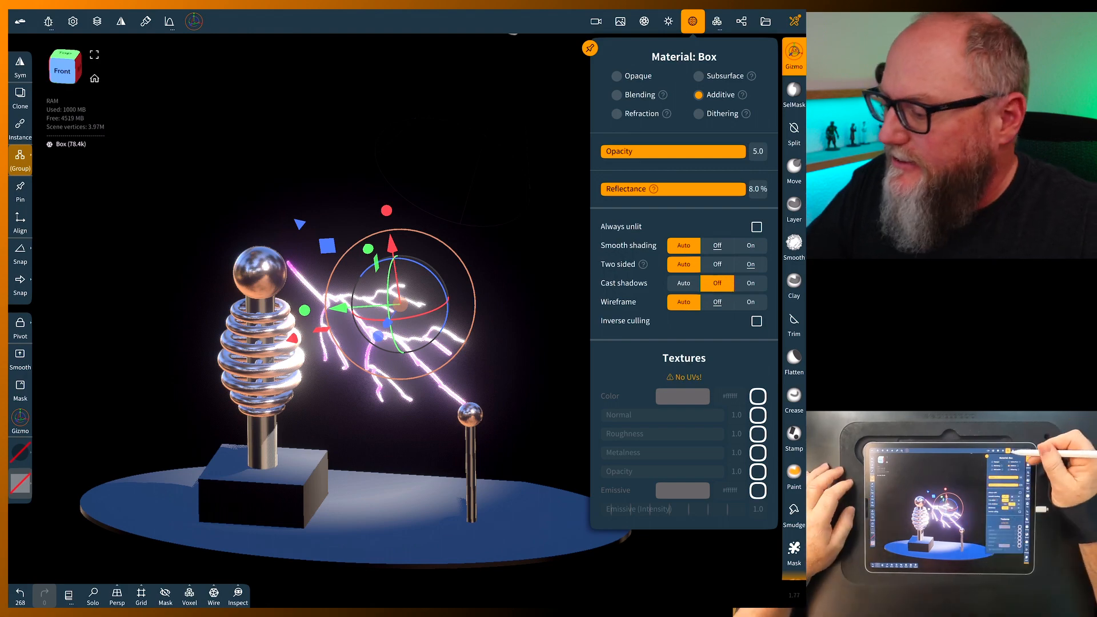
left_click(692, 20)
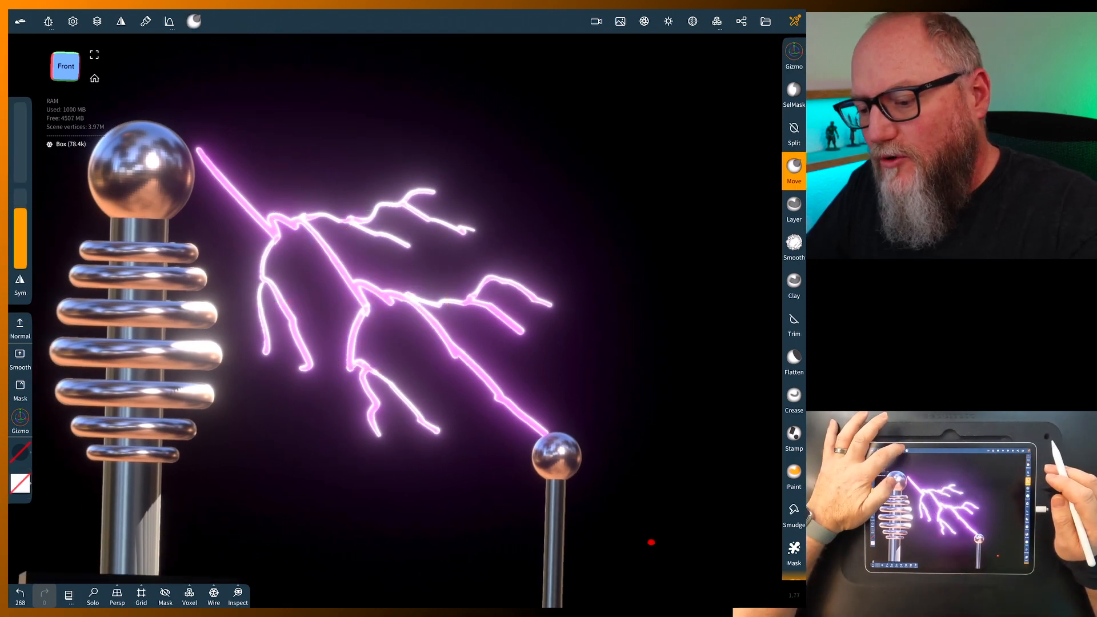
Change the Move brush's falloff curve preset and bring the coil bases into view
left_click(169, 21)
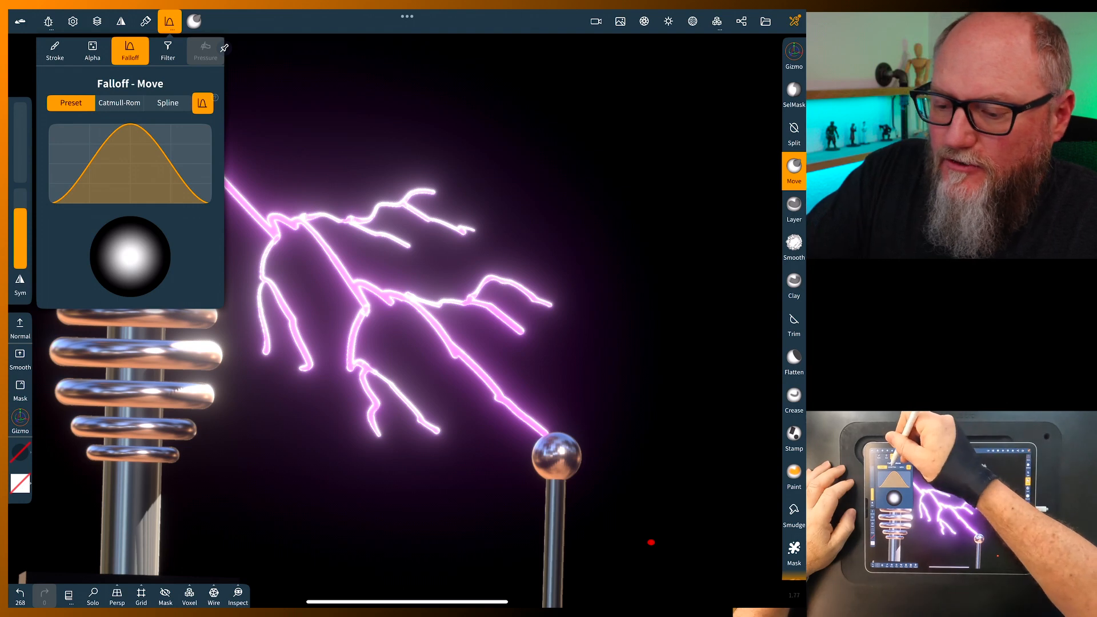
left_click(119, 103)
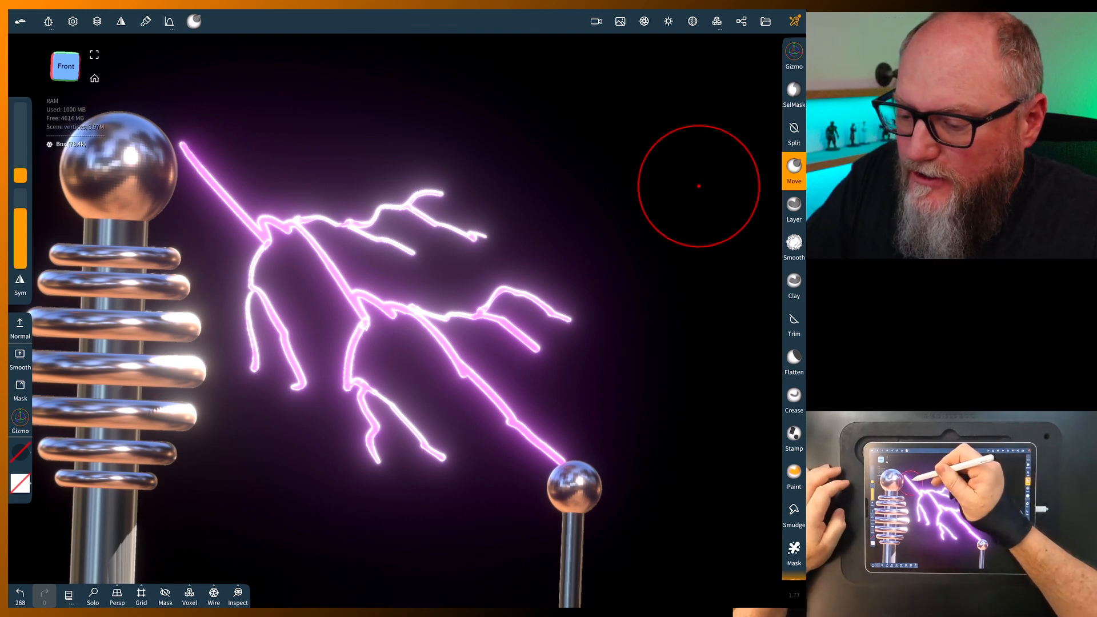
left_click_drag(697, 186, 250, 277)
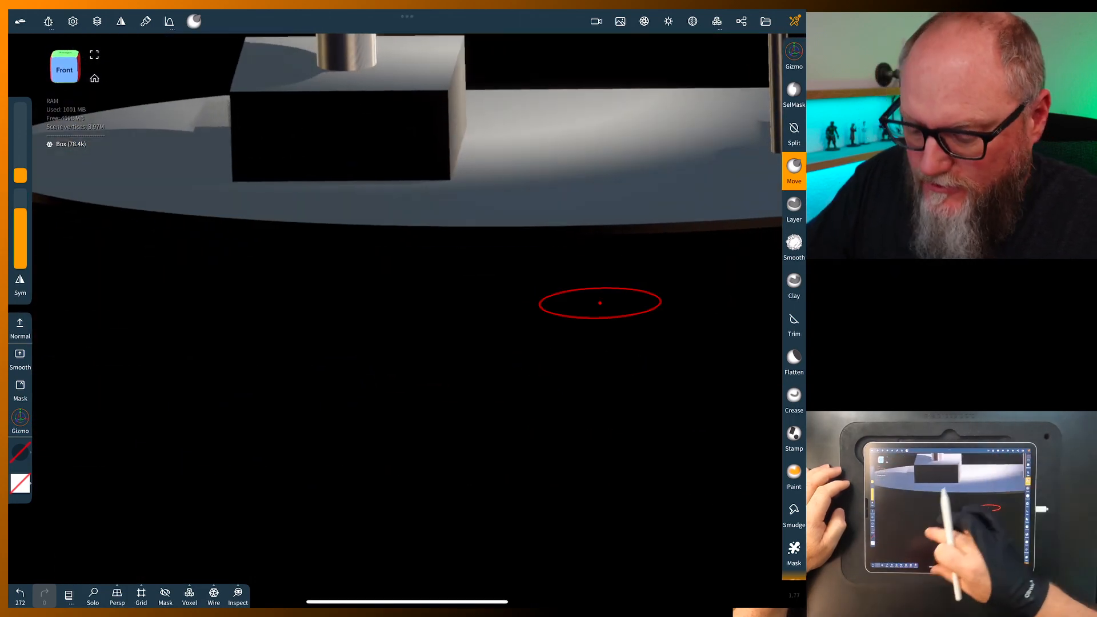
Solo the bolt and drag its lower branch into sharp zigzag kinks with the Move brush
left_click(92, 596)
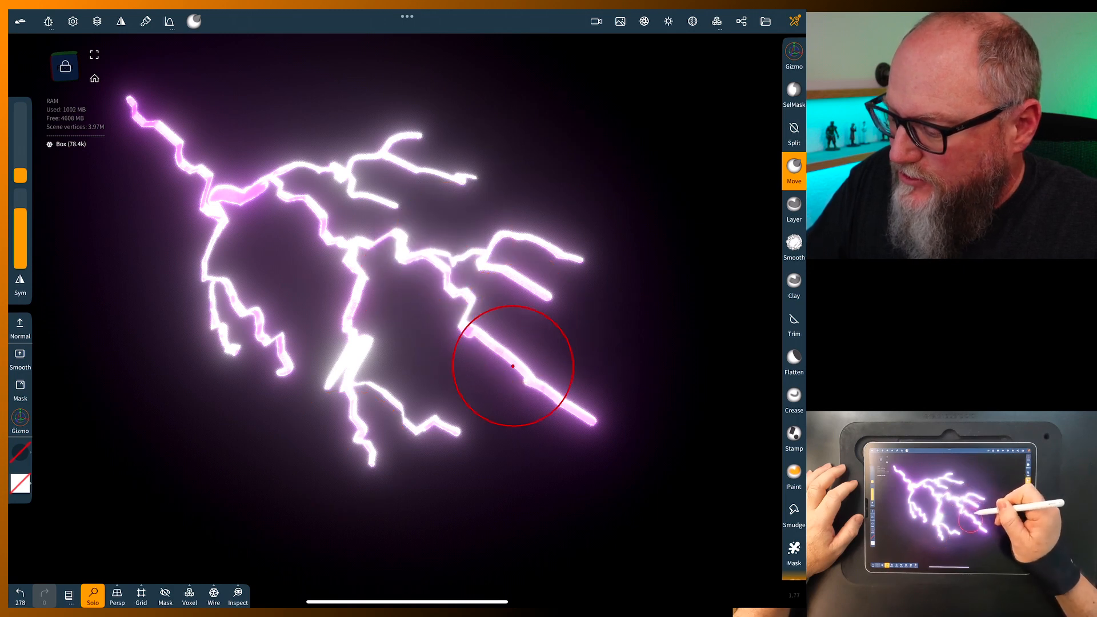
left_click_drag(512, 367, 498, 370)
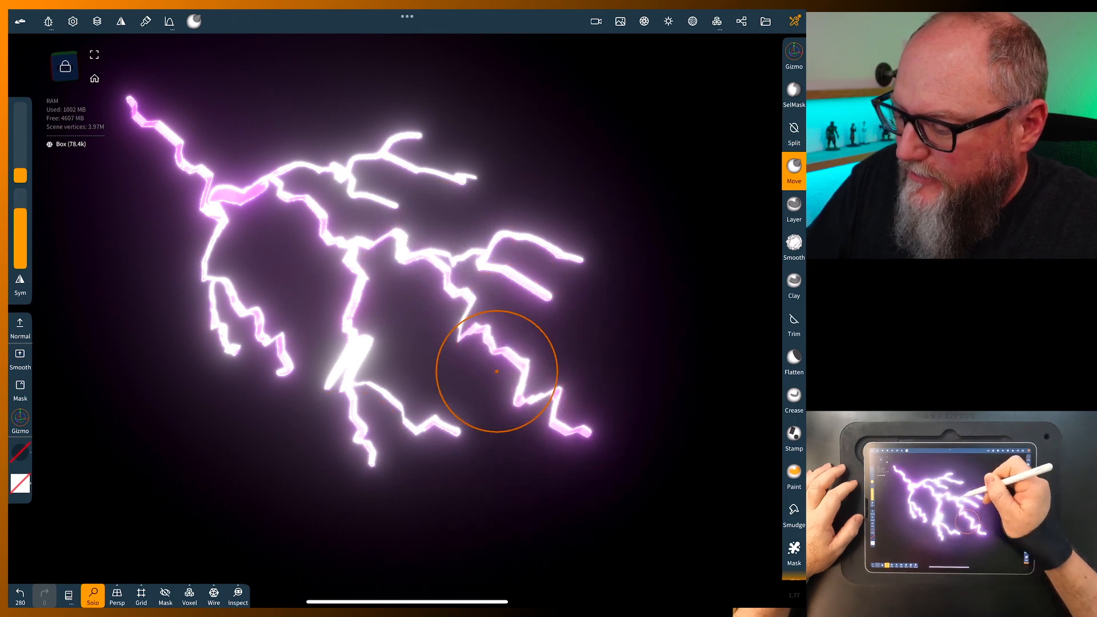
left_click_drag(497, 370, 409, 170)
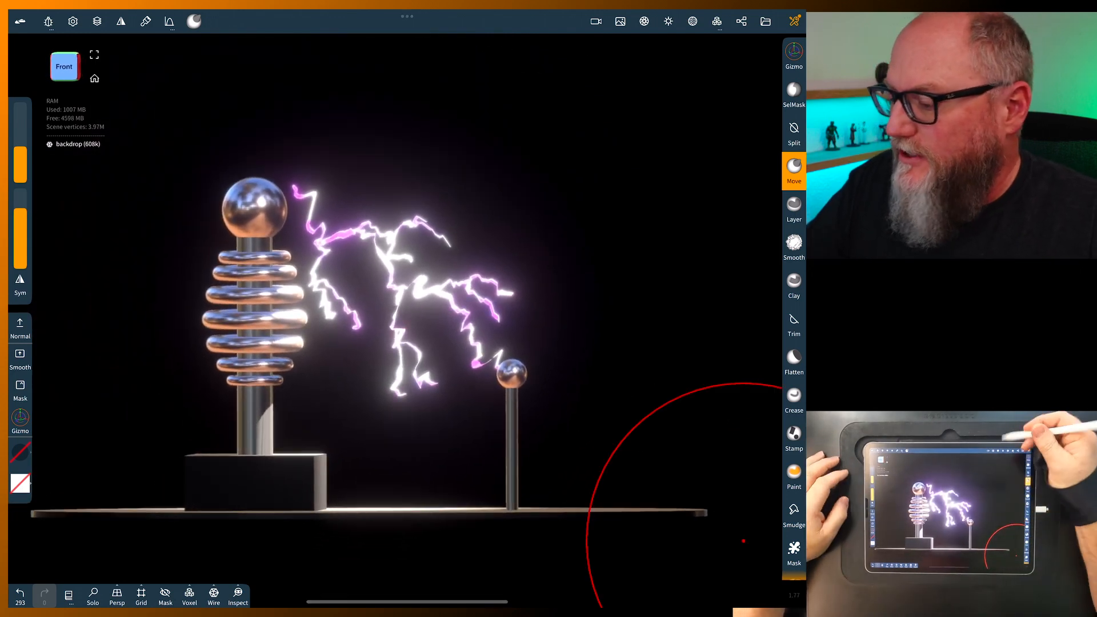
Reduce Bloom Intensity in Post Process to 0.18
left_click(644, 20)
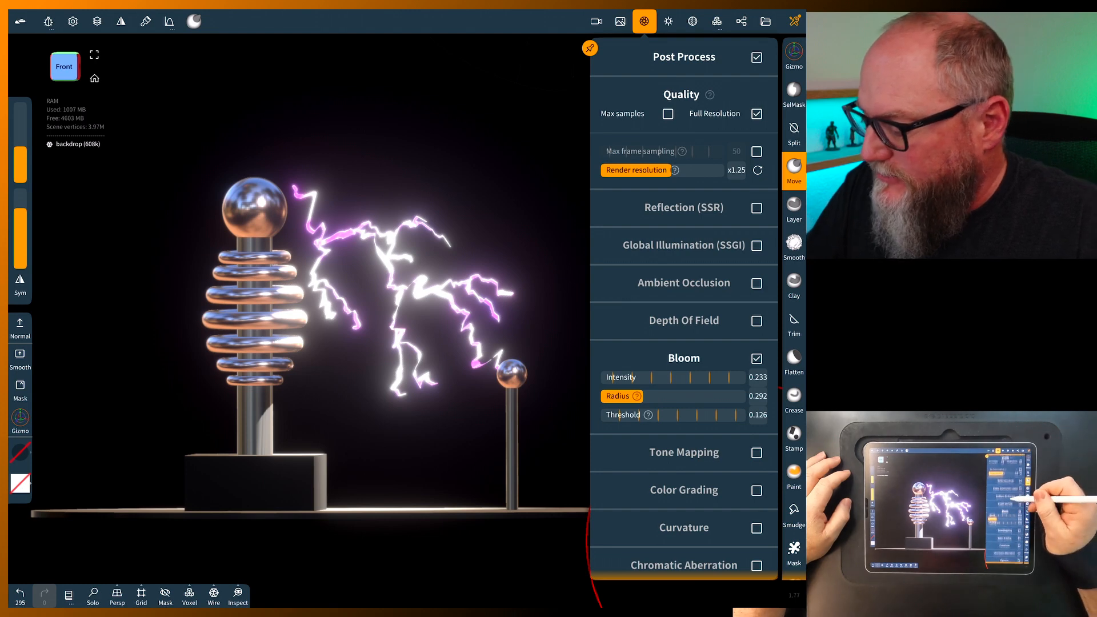
scroll("down", 3)
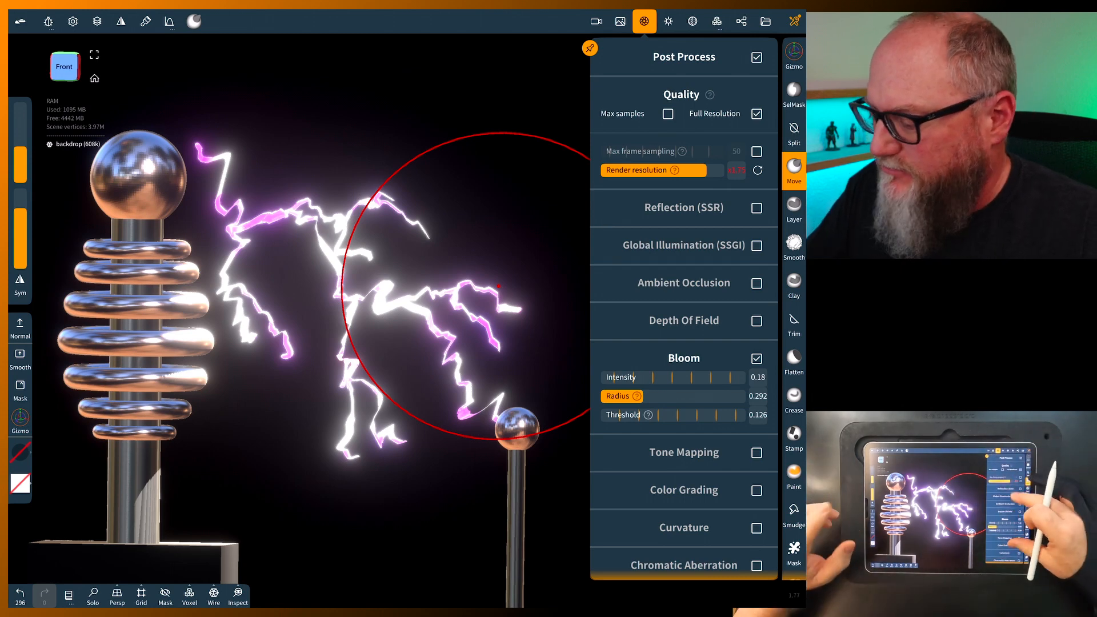
scroll("down", 3)
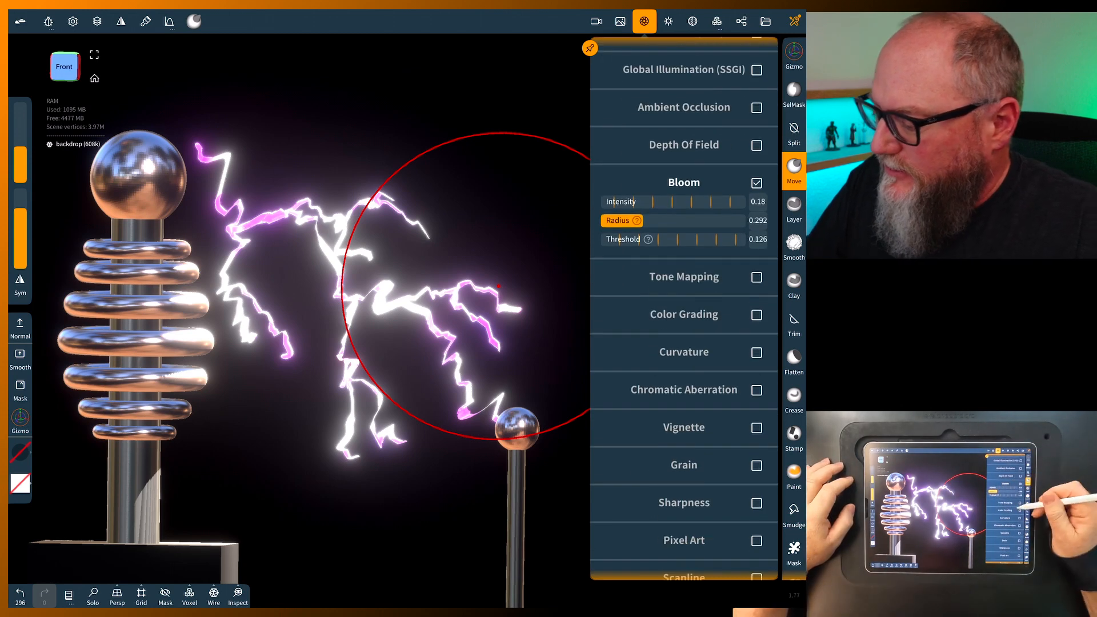
Enable ACES tone mapping with Exposure reset to 1.0, Contrast 0.11, Saturation 2.59, and Color Grading on
left_click(756, 277)
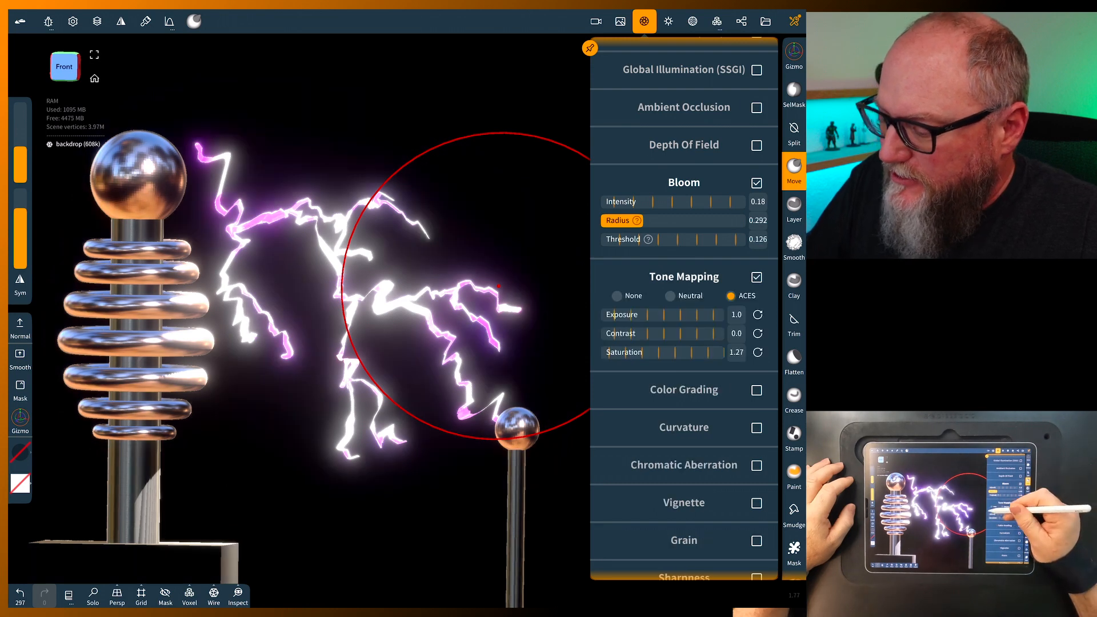
left_click_drag(659, 315, 706, 314)
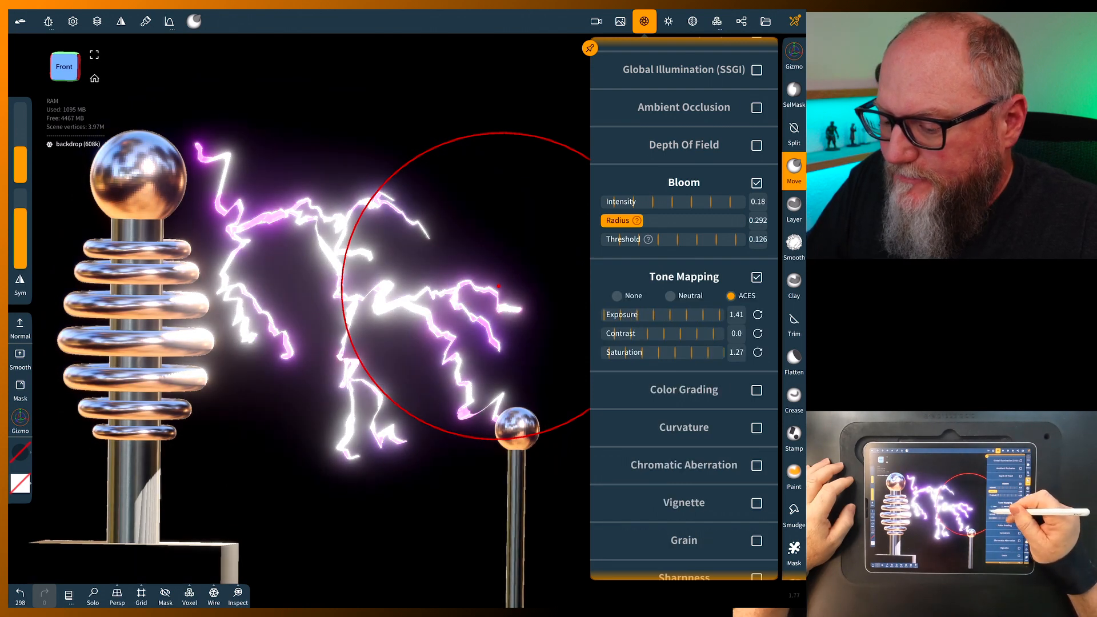
left_click(756, 314)
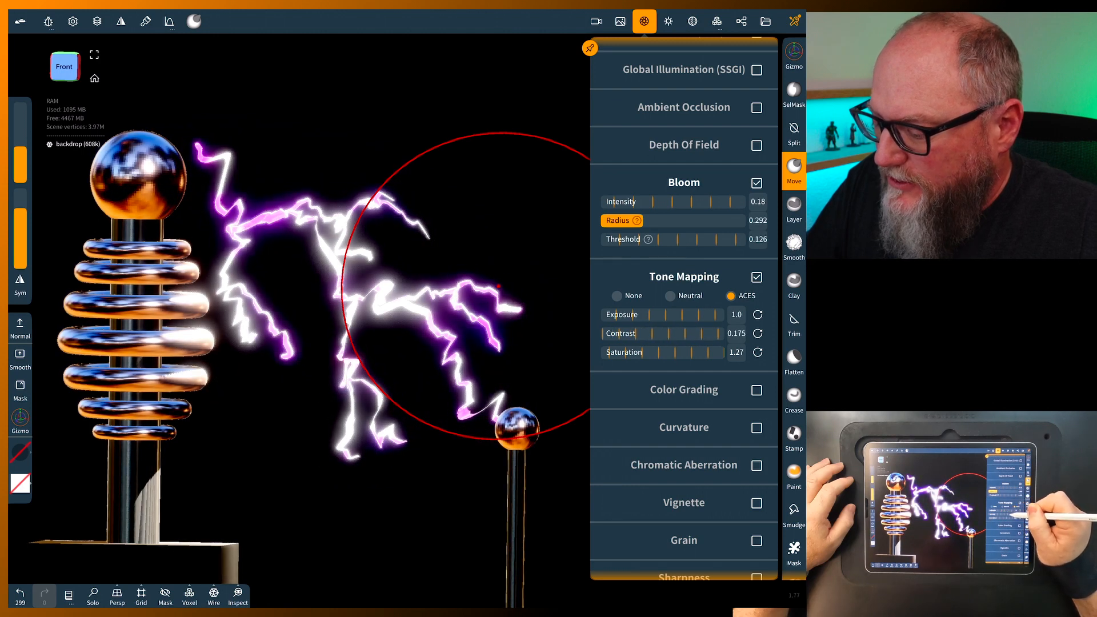
left_click_drag(699, 333, 679, 332)
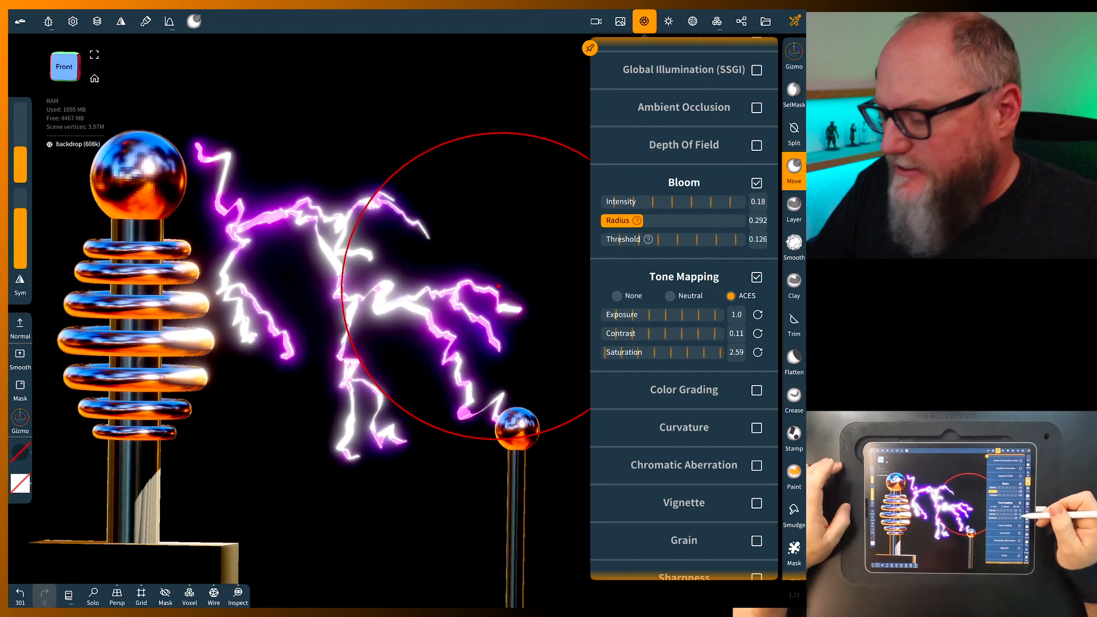
left_click(757, 389)
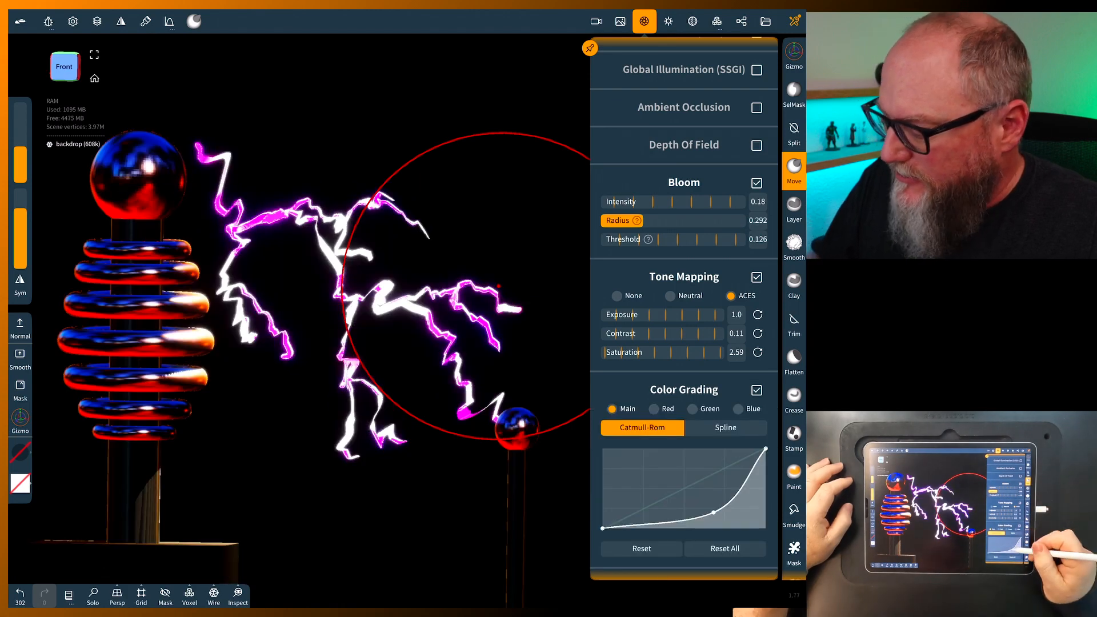
Lift the Main curve midtones and soften the Green channel curve for a warm greenish tint
left_click_drag(693, 511, 682, 485)
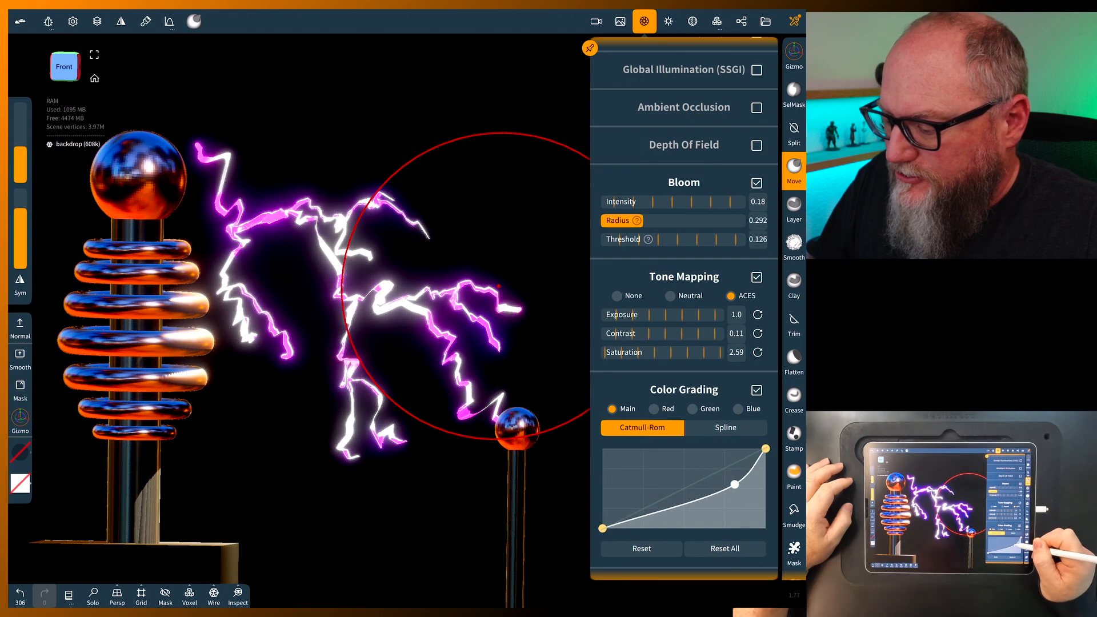
left_click(734, 410)
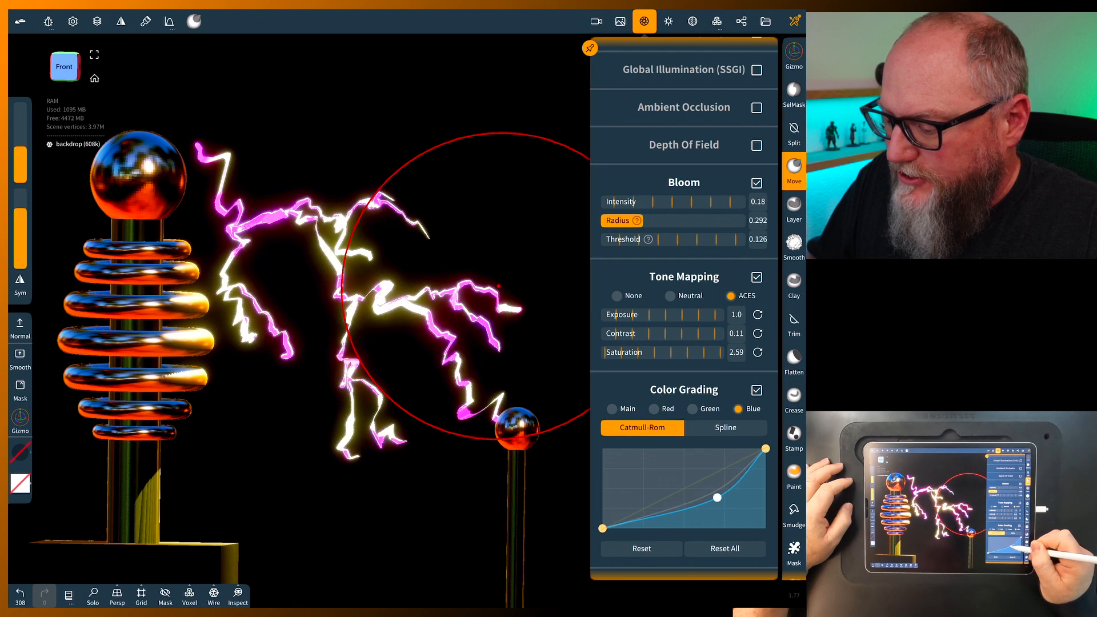
left_click(709, 409)
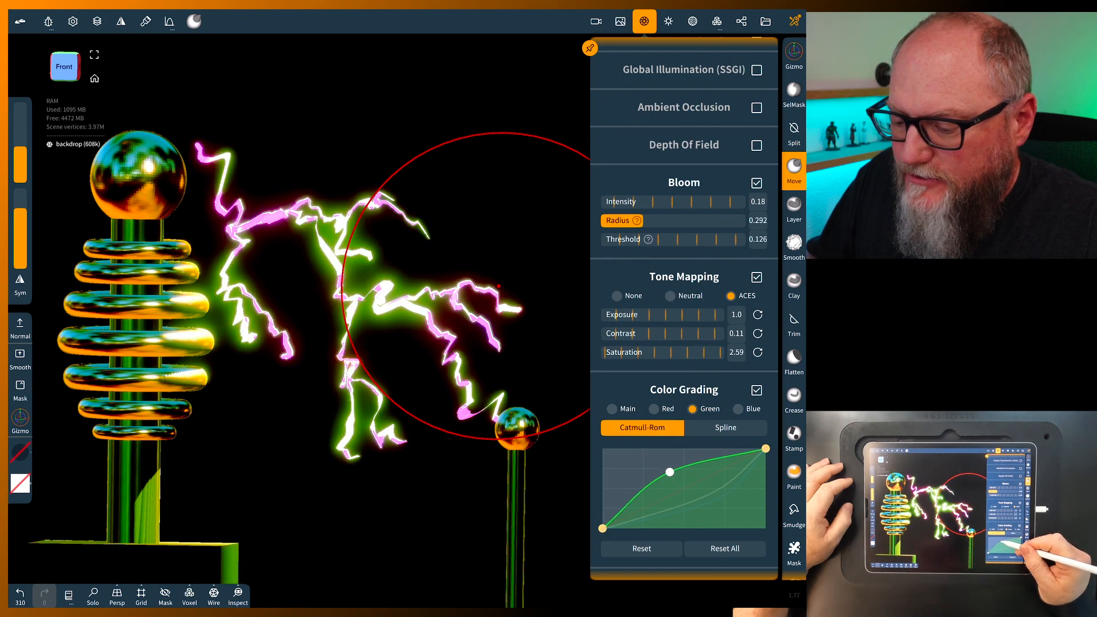
left_click_drag(669, 471, 672, 490)
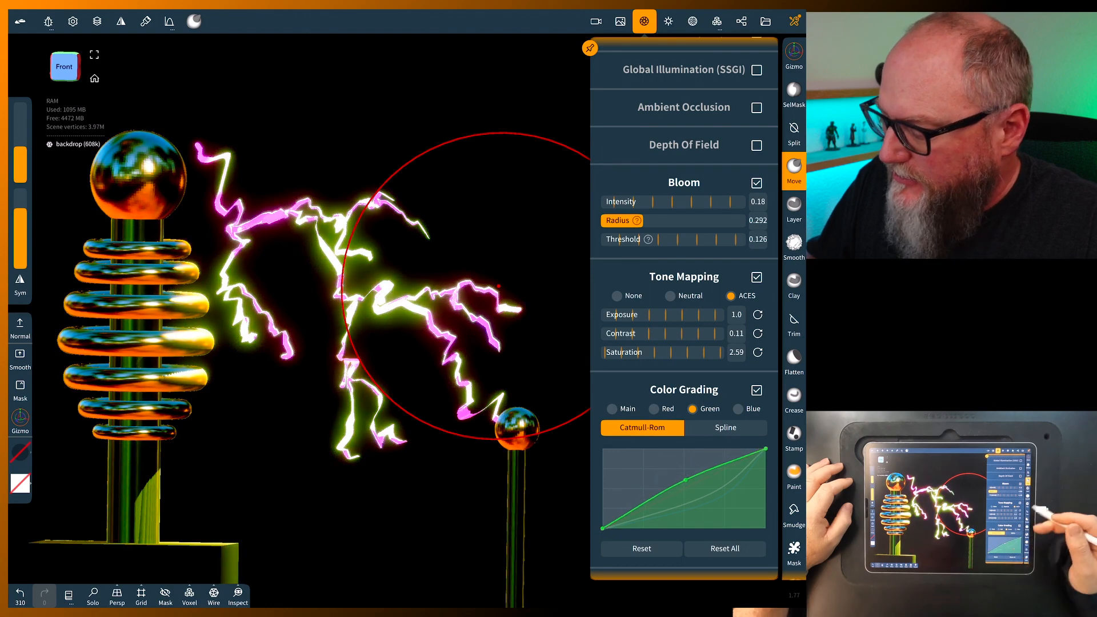
left_click(644, 20)
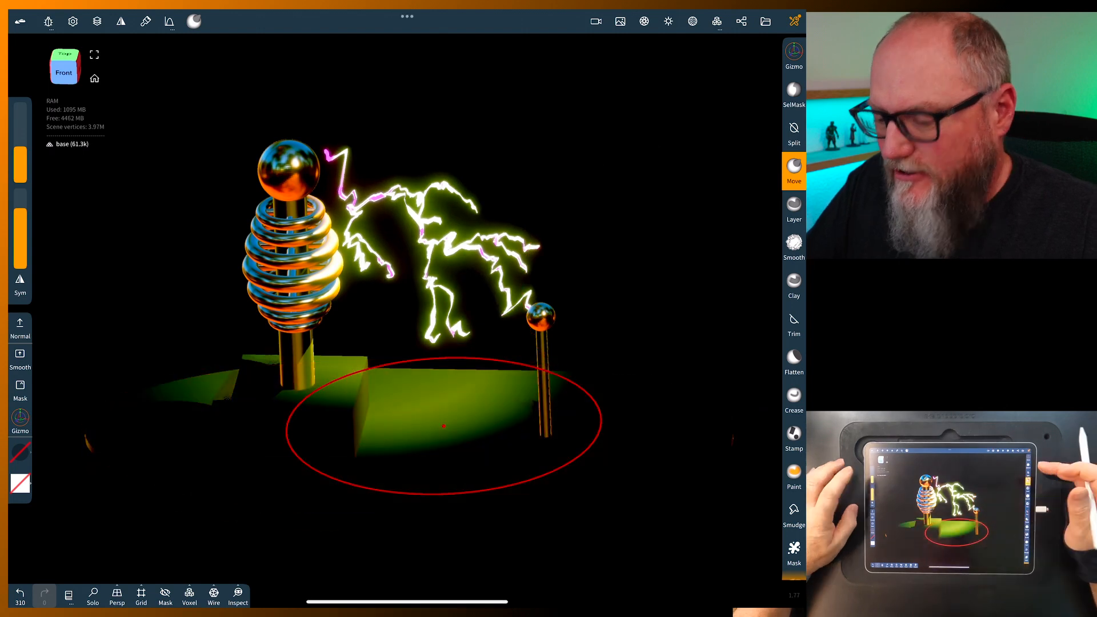
Set the paint material's Roughness to 0.976 with Metalness at 1.0
left_click(145, 20)
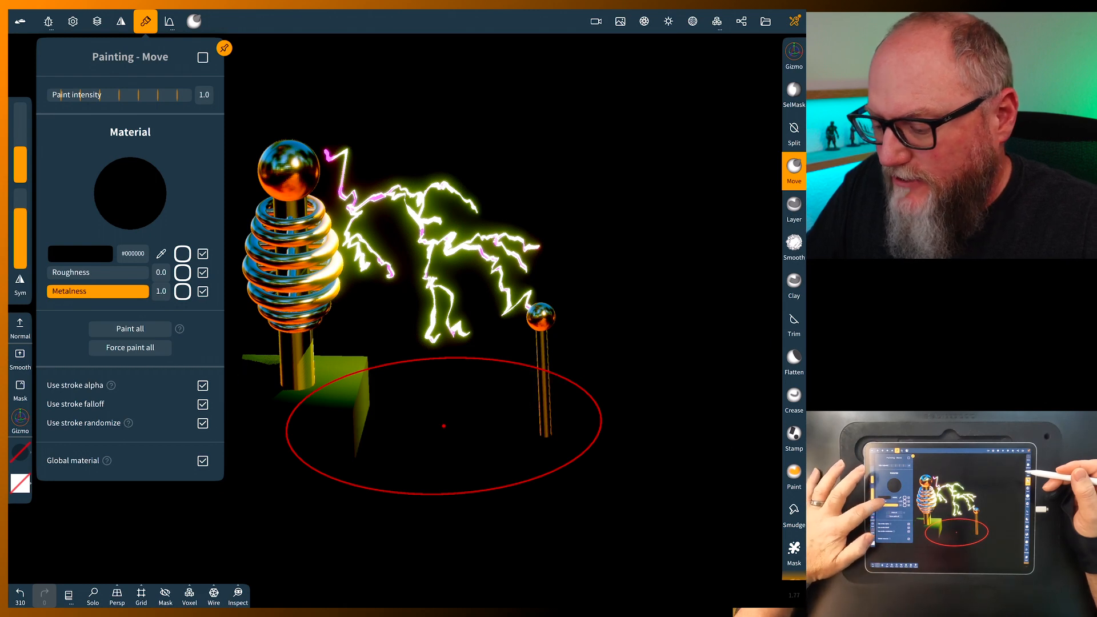
left_click(99, 272)
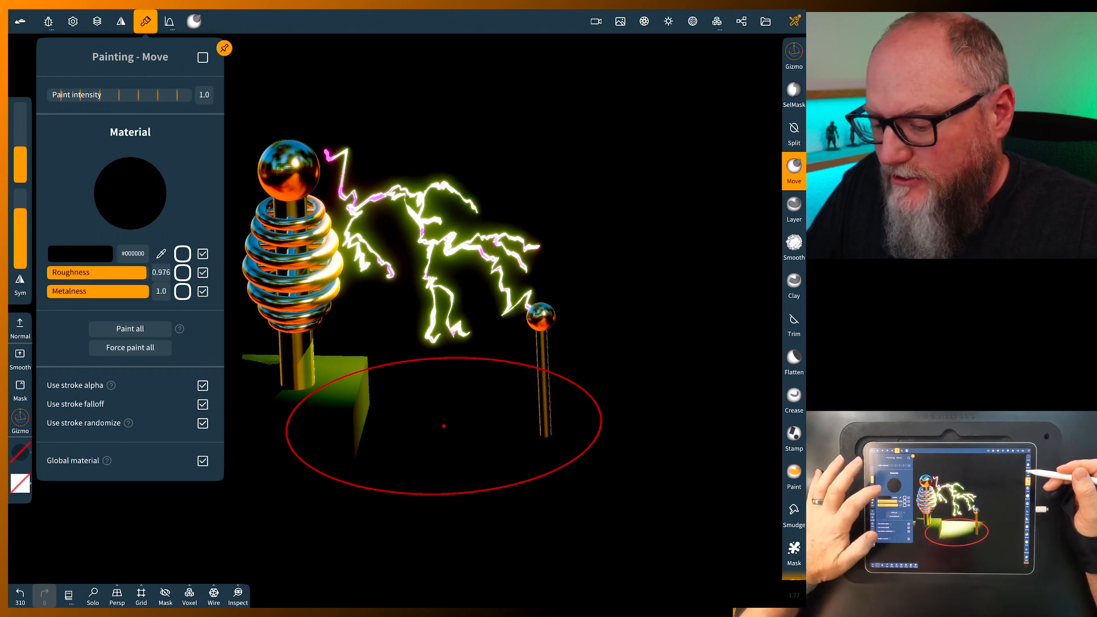